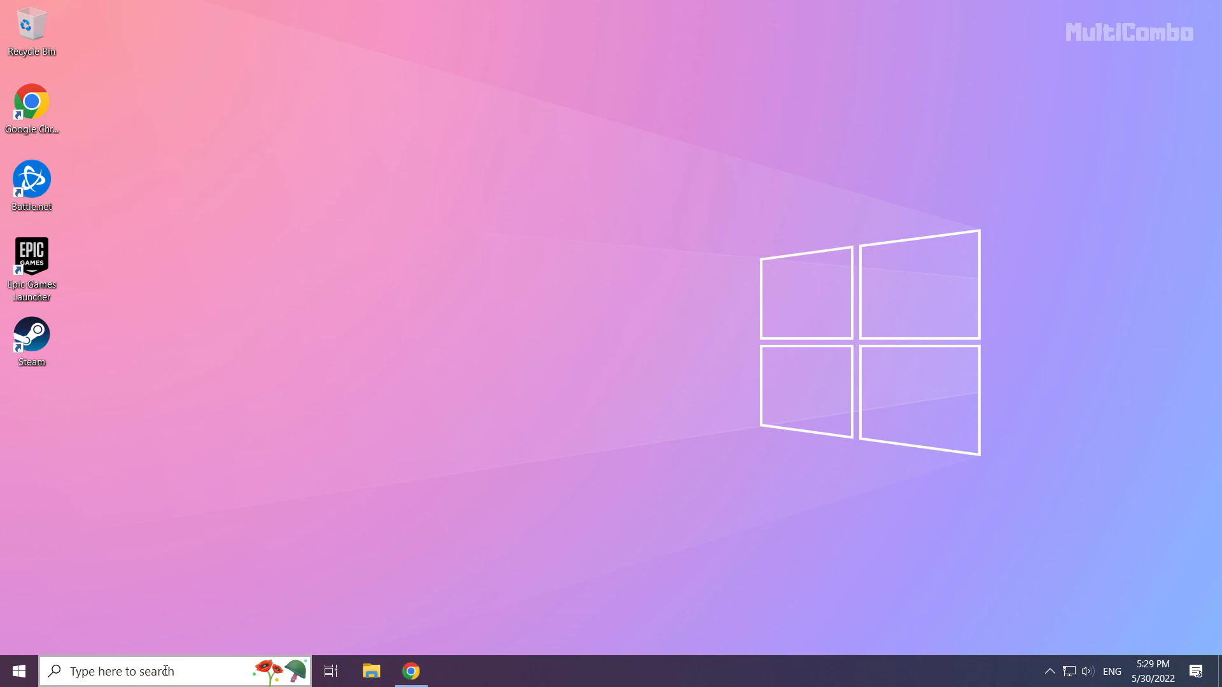
- Search Windows for "device manager" so Device Manager shows as best match
click(125, 671)
text(device manager)
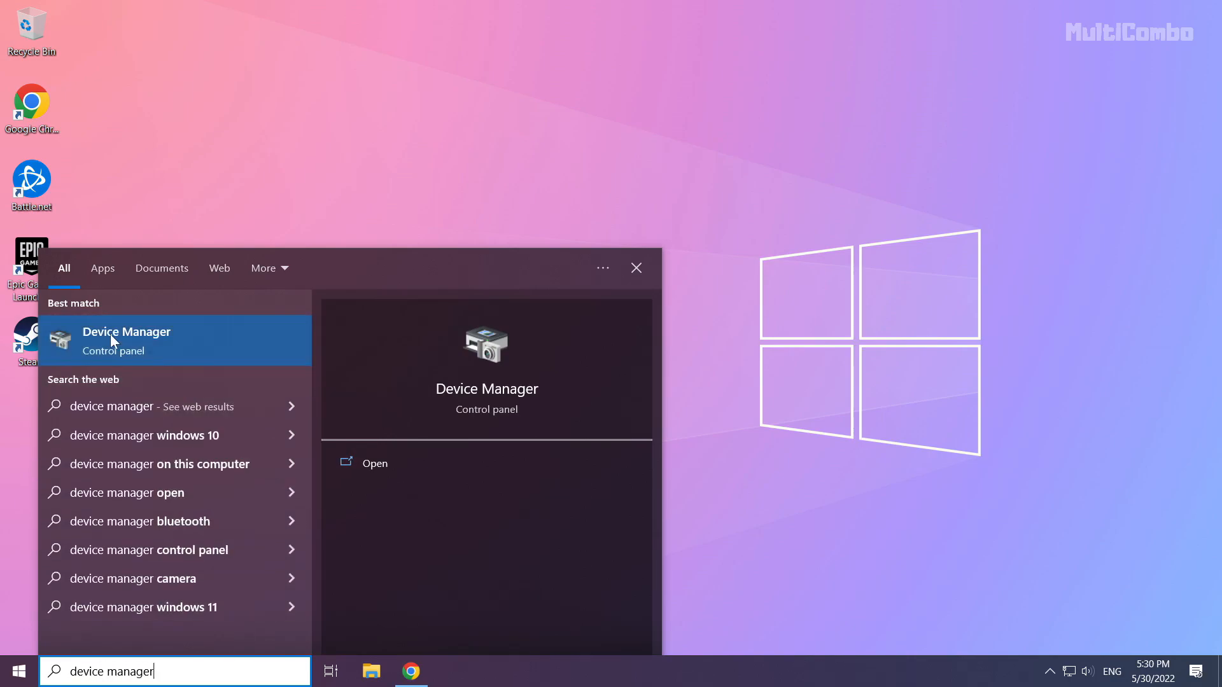
mouse_move(140, 342)
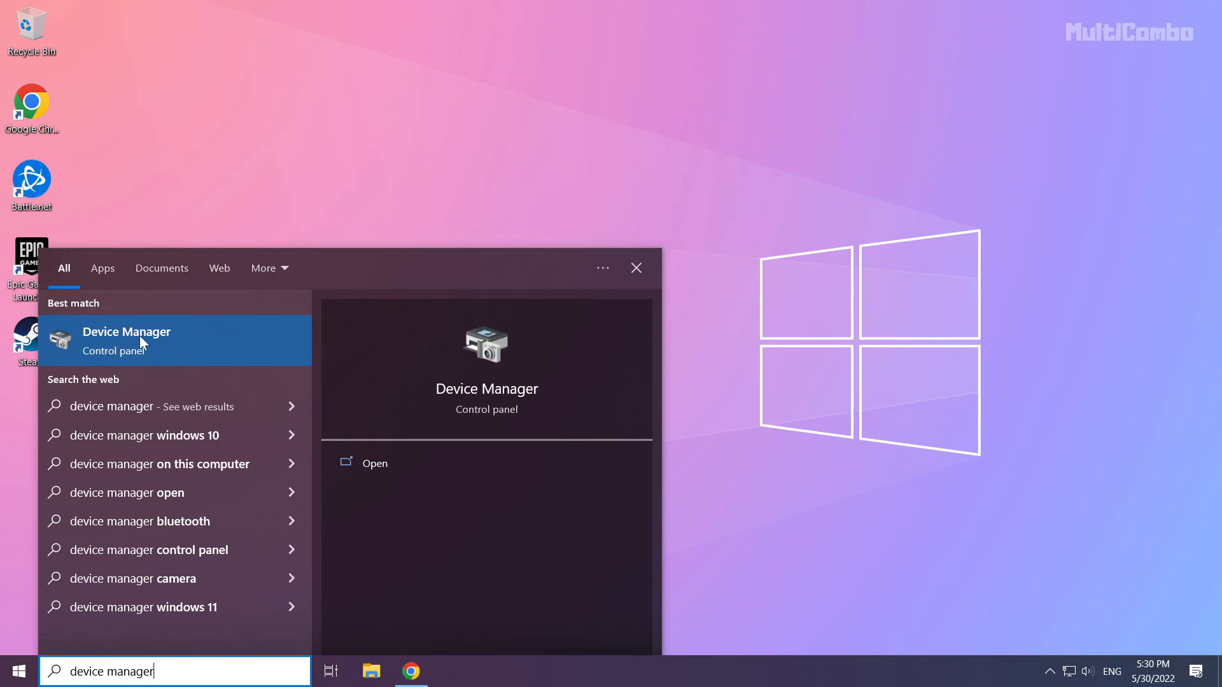
- Launch Device Manager, expand Display adapters and select the NVIDIA GeForce GTX 1050 Ti
click(126, 340)
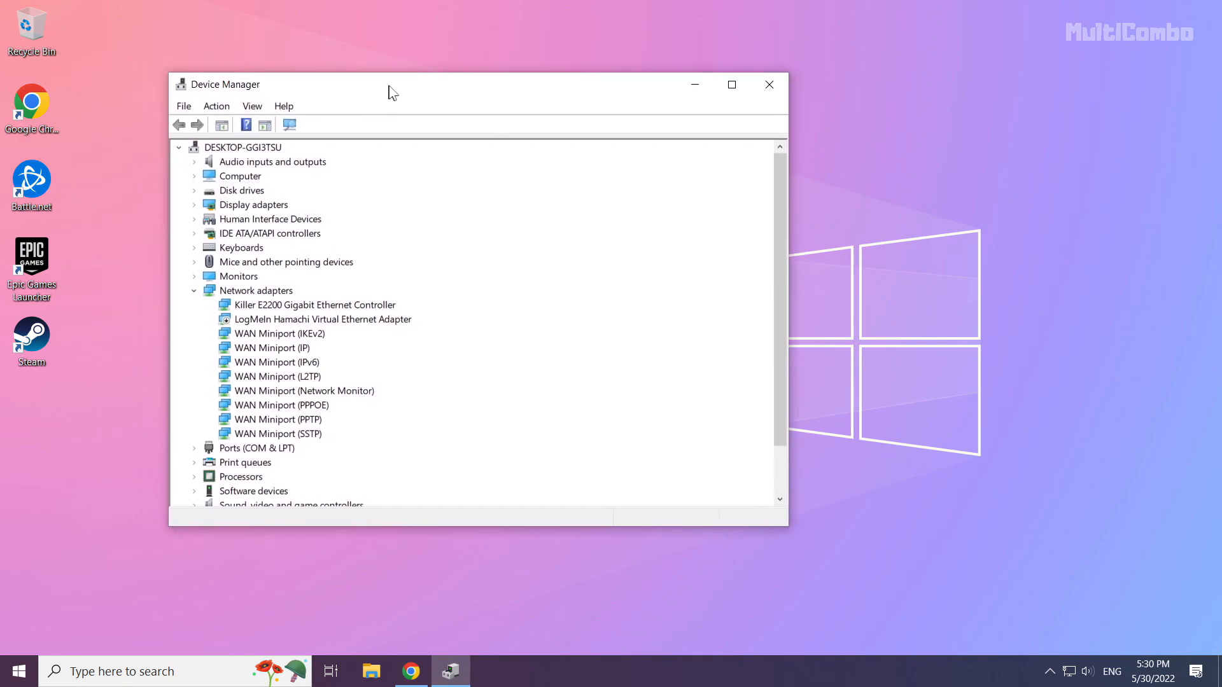
drag(392, 84, 511, 109)
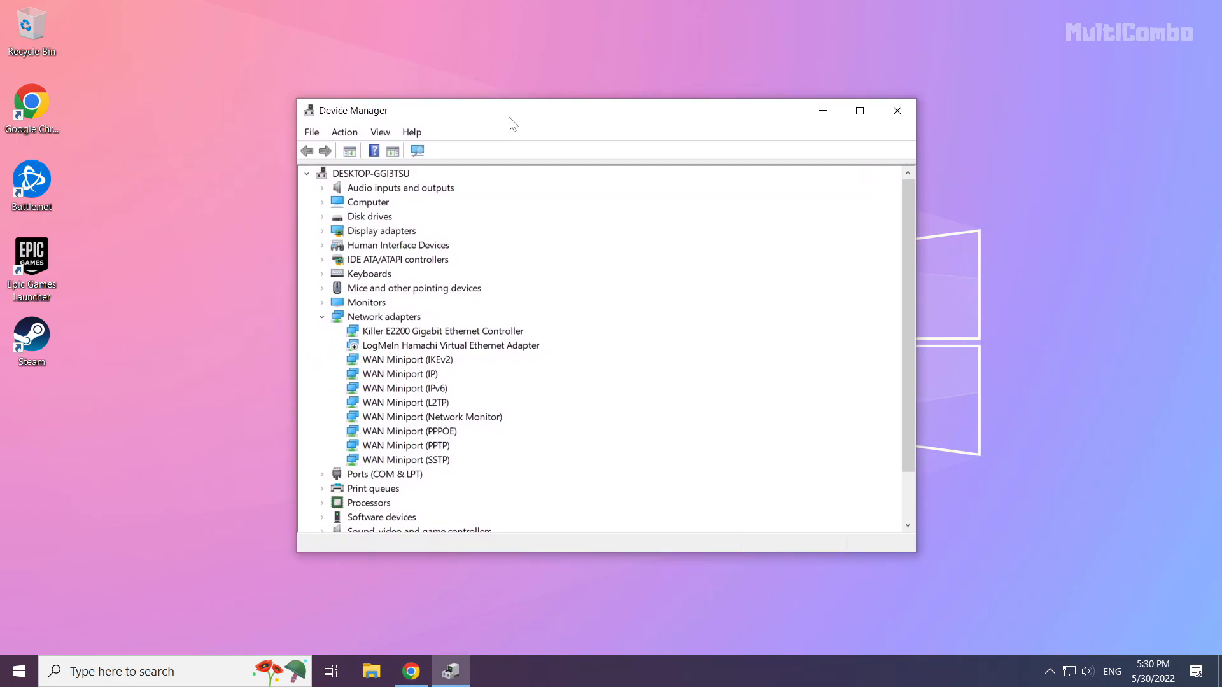
click(381, 230)
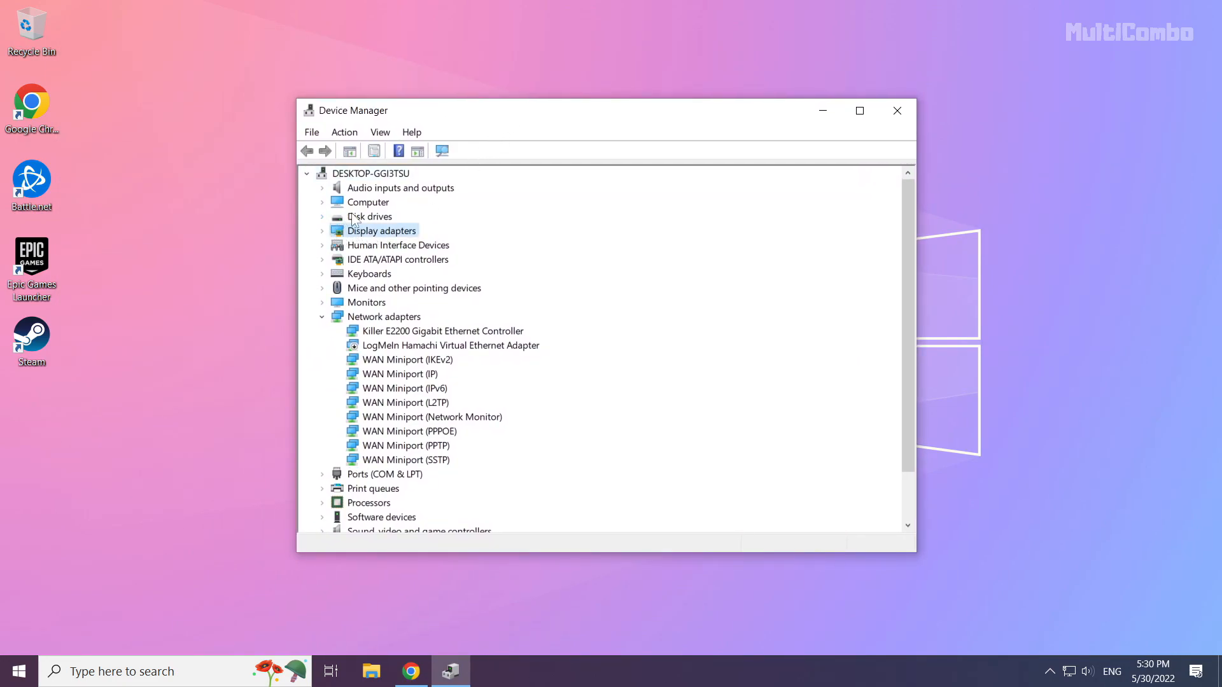
mouse_move(411, 249)
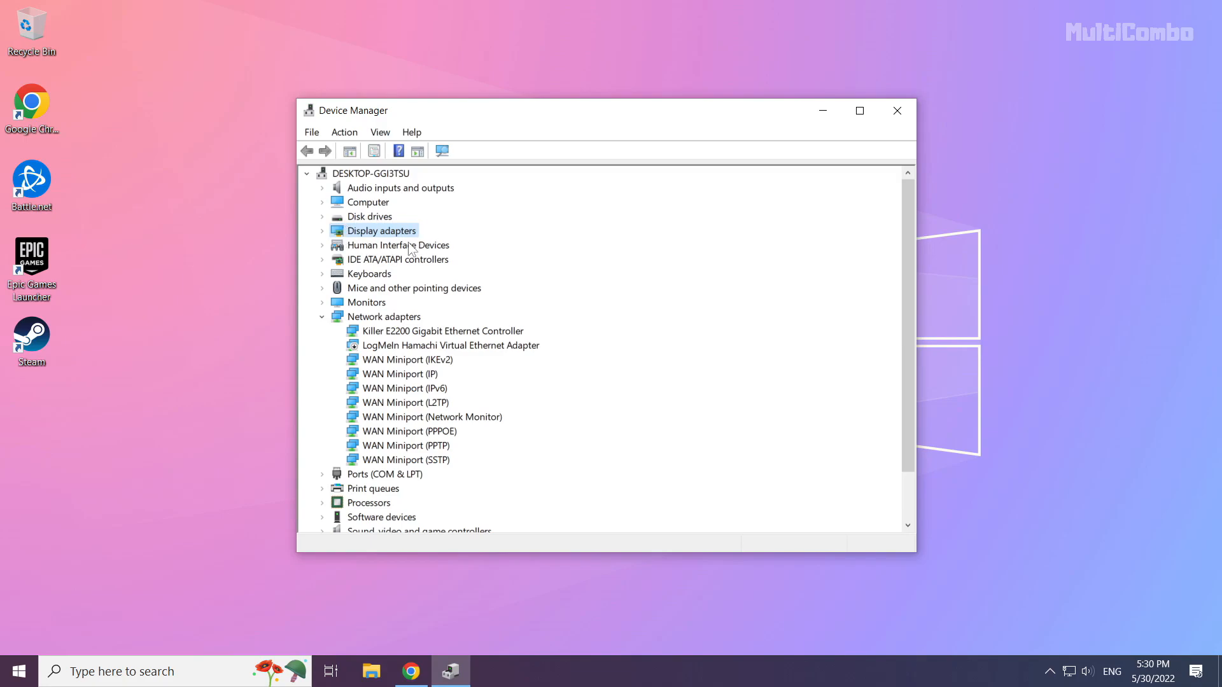
mouse_move(325, 238)
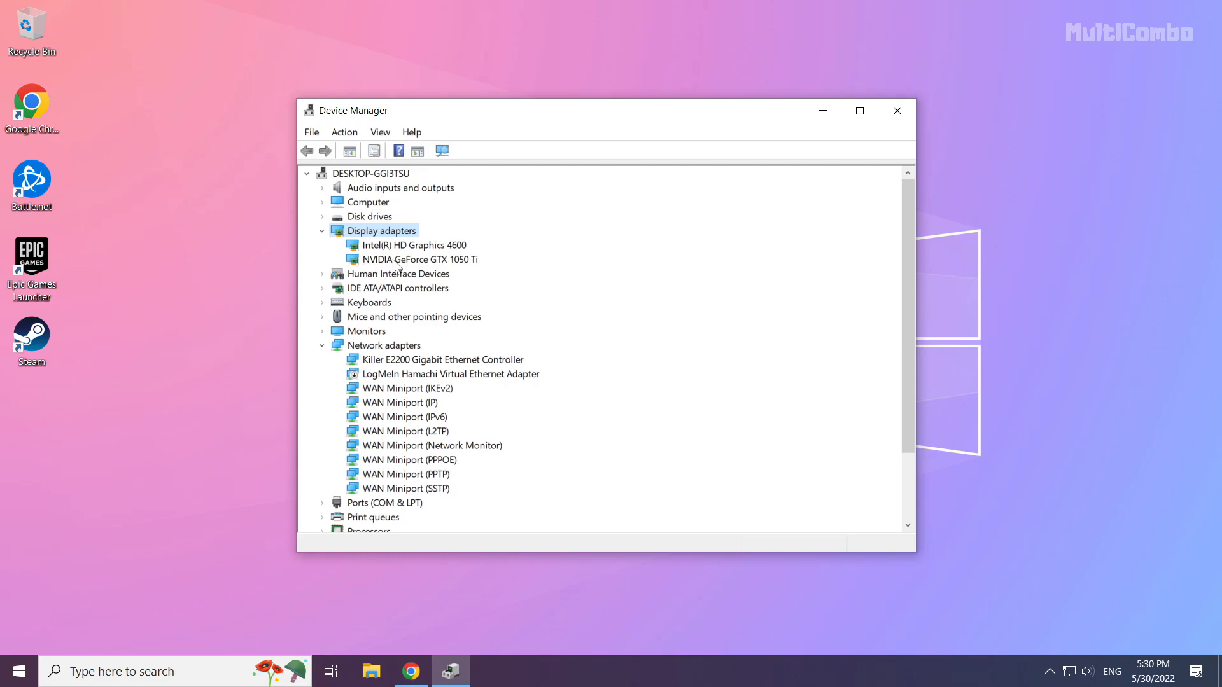
click(415, 259)
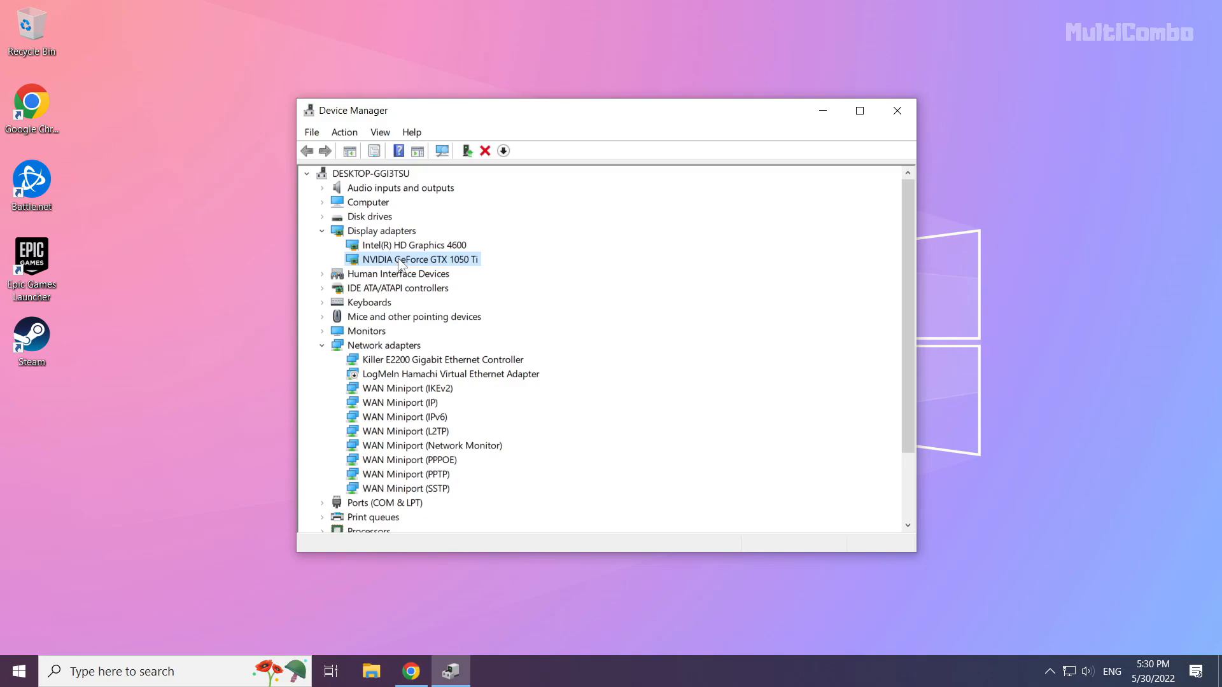
- Run an automatic driver search for the GTX 1050 Ti; best drivers already installed
right_click(412, 258)
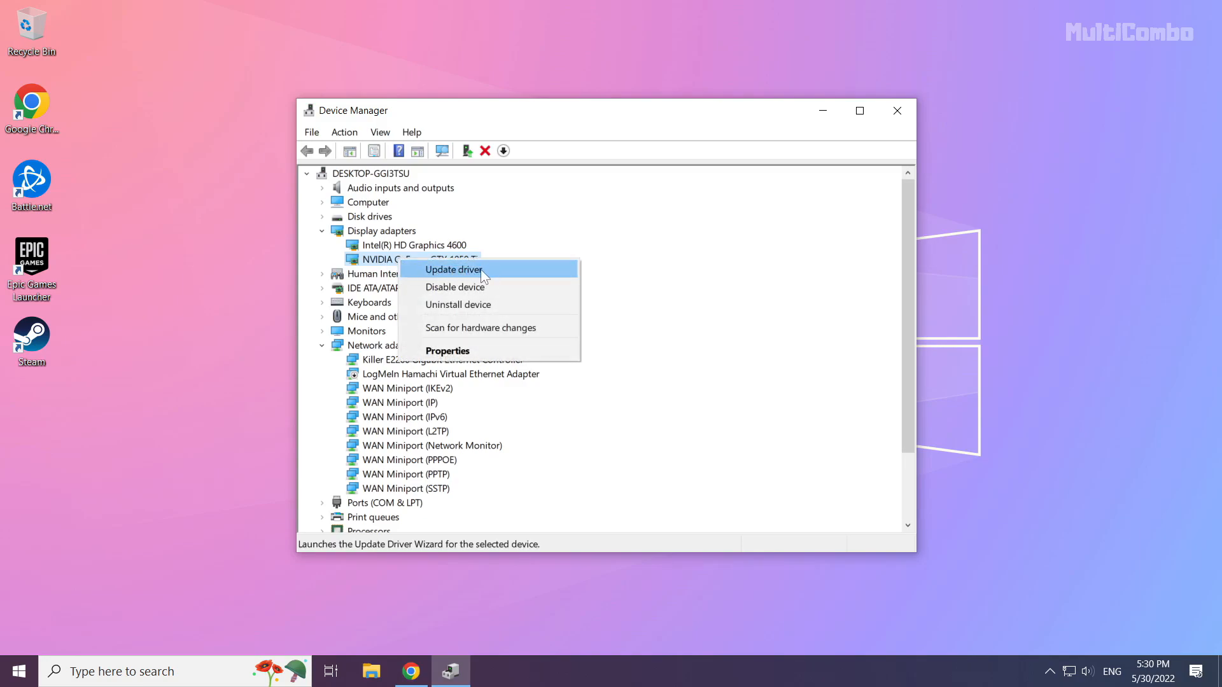
click(452, 270)
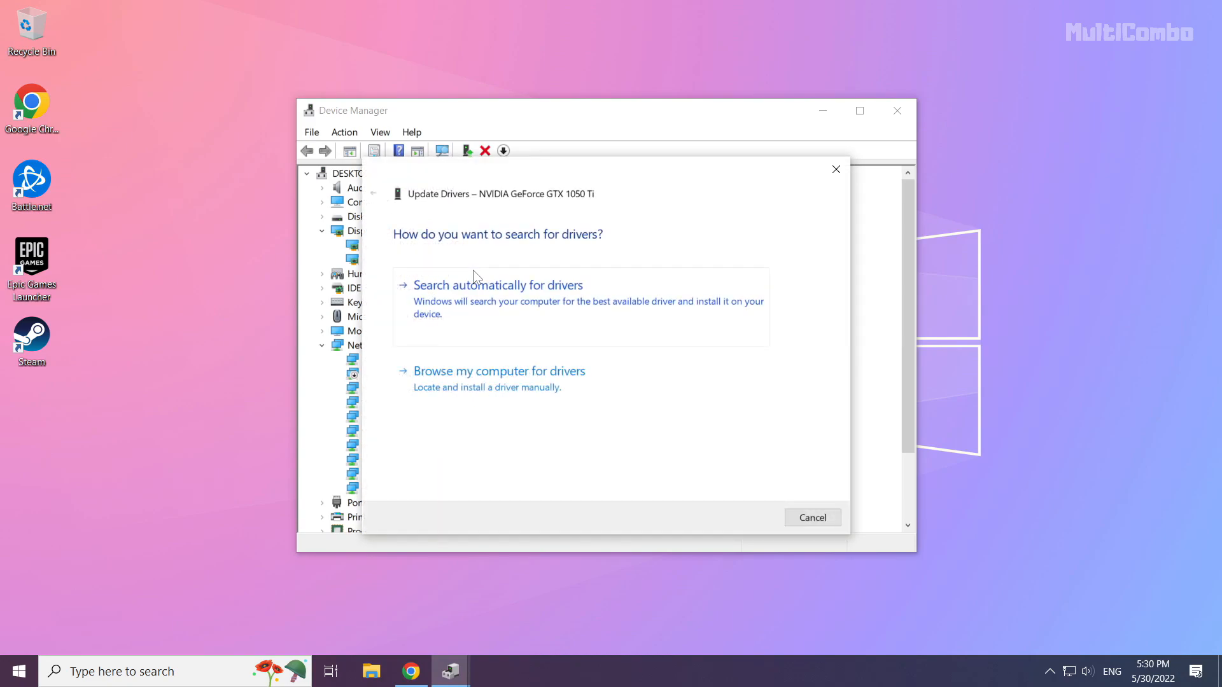
mouse_move(406, 281)
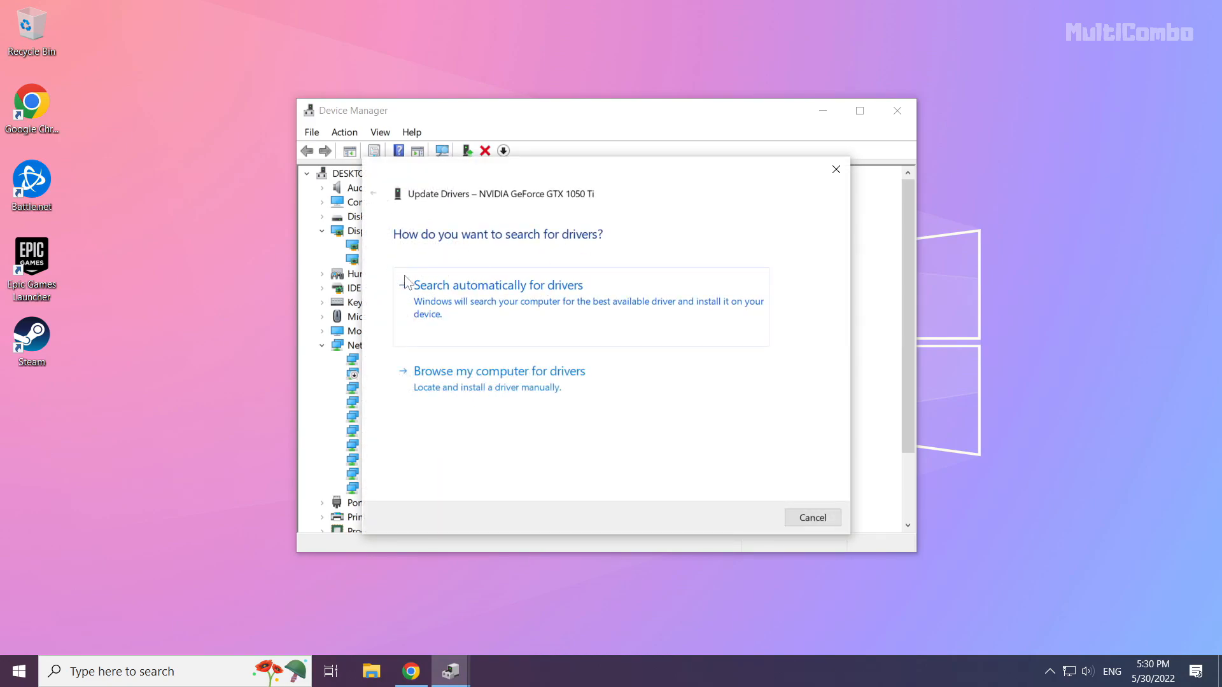
mouse_move(477, 322)
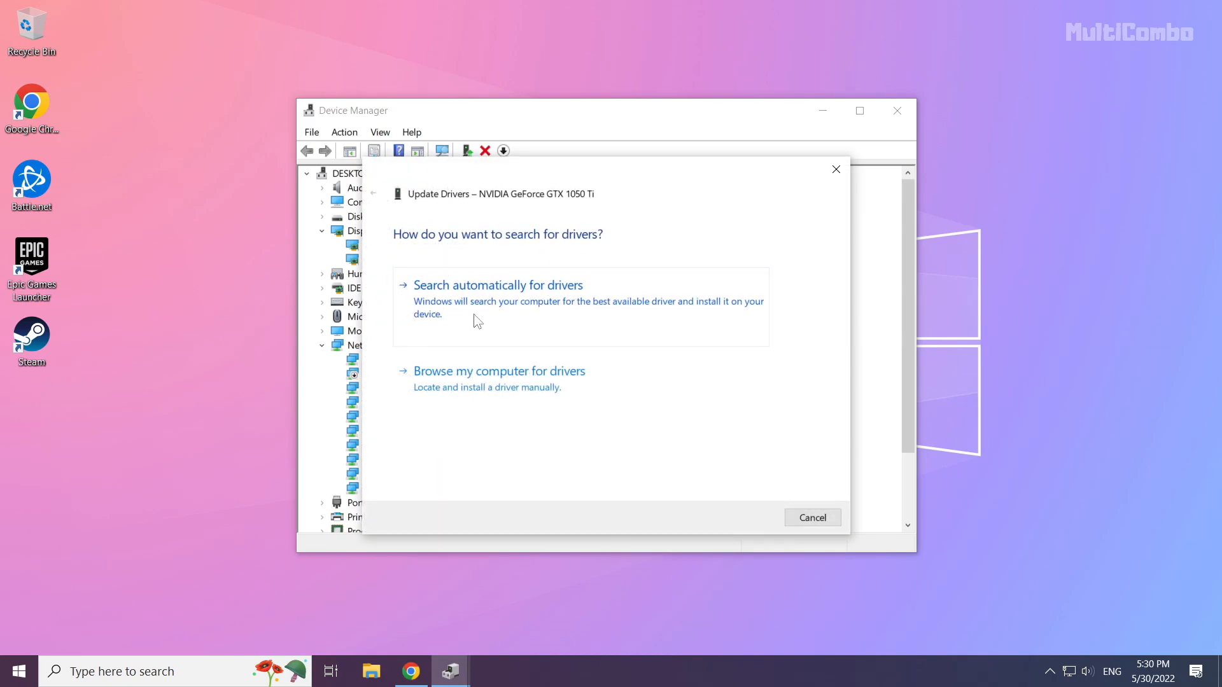
mouse_move(550, 324)
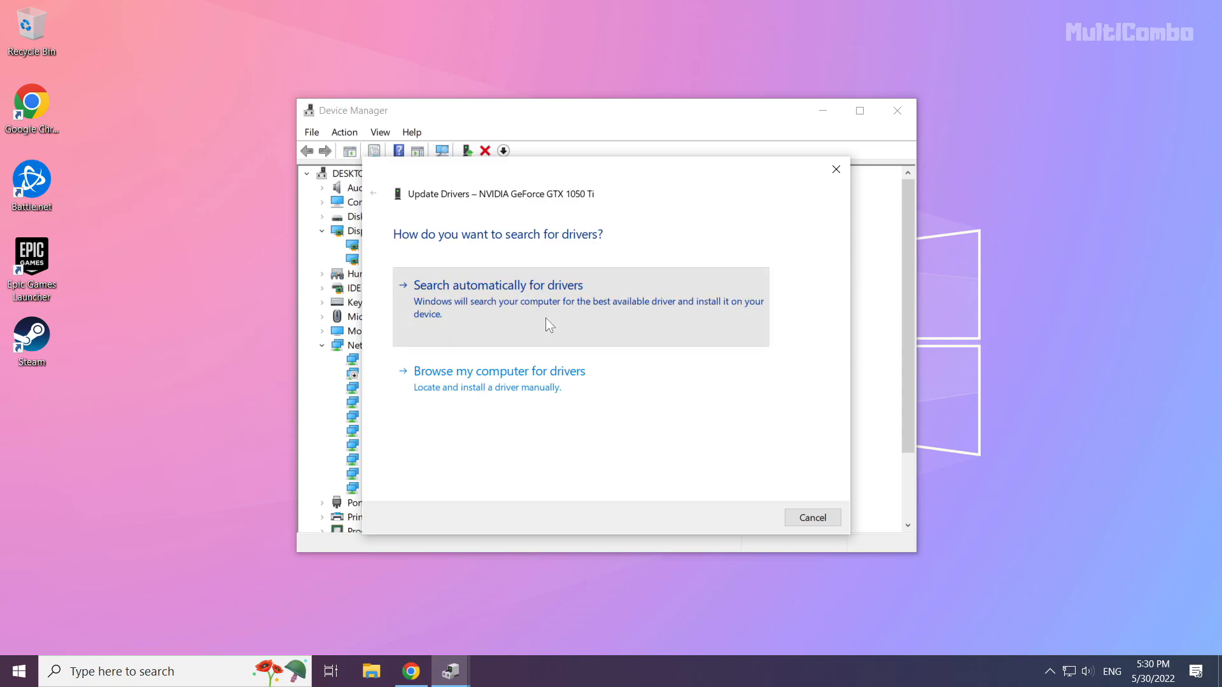
click(498, 283)
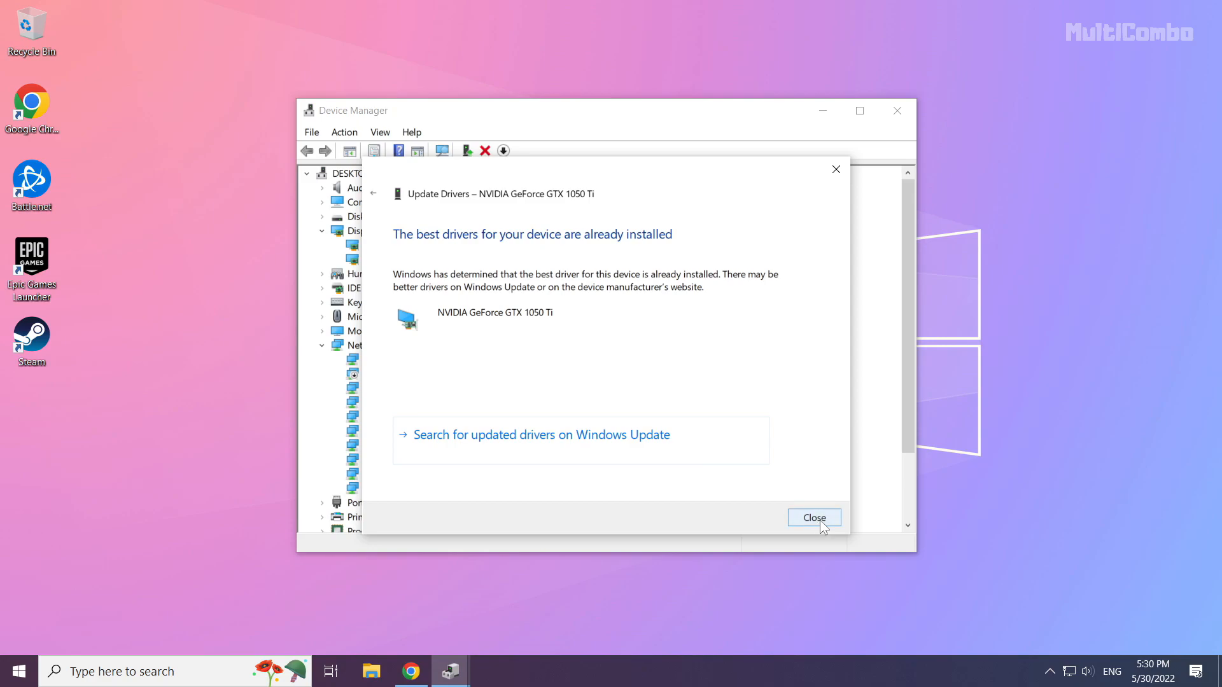
click(813, 518)
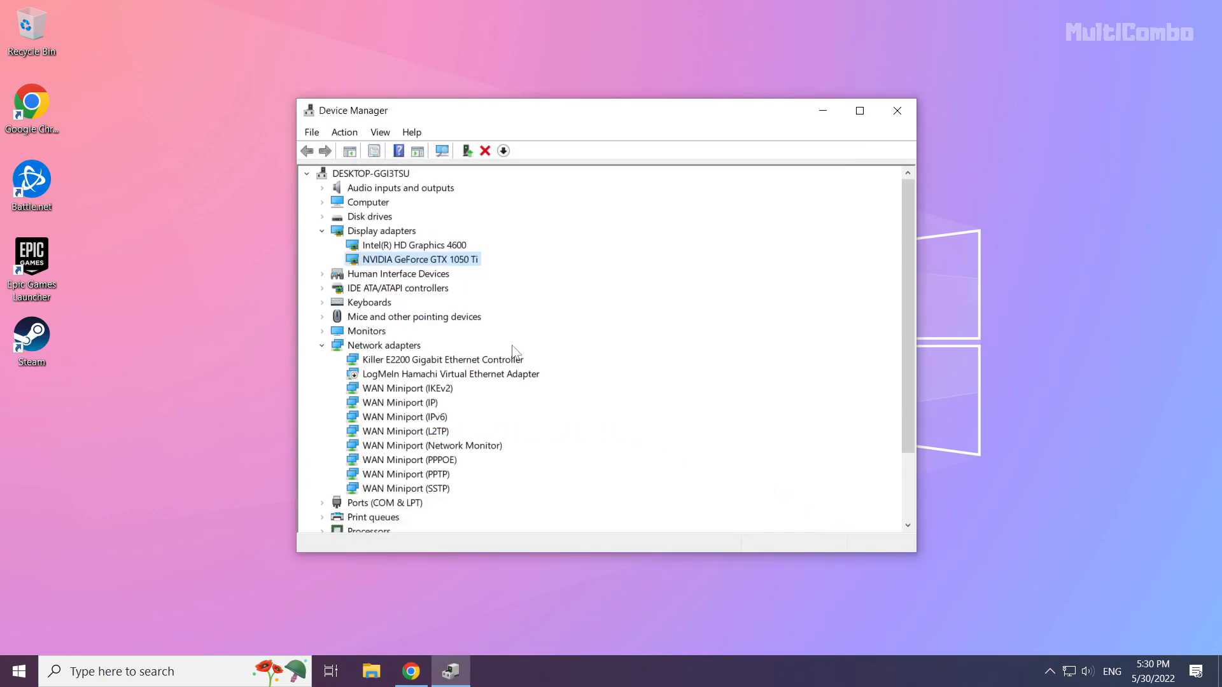
- Run an automatic driver search for Intel HD Graphics 4600; best drivers already installed
click(414, 244)
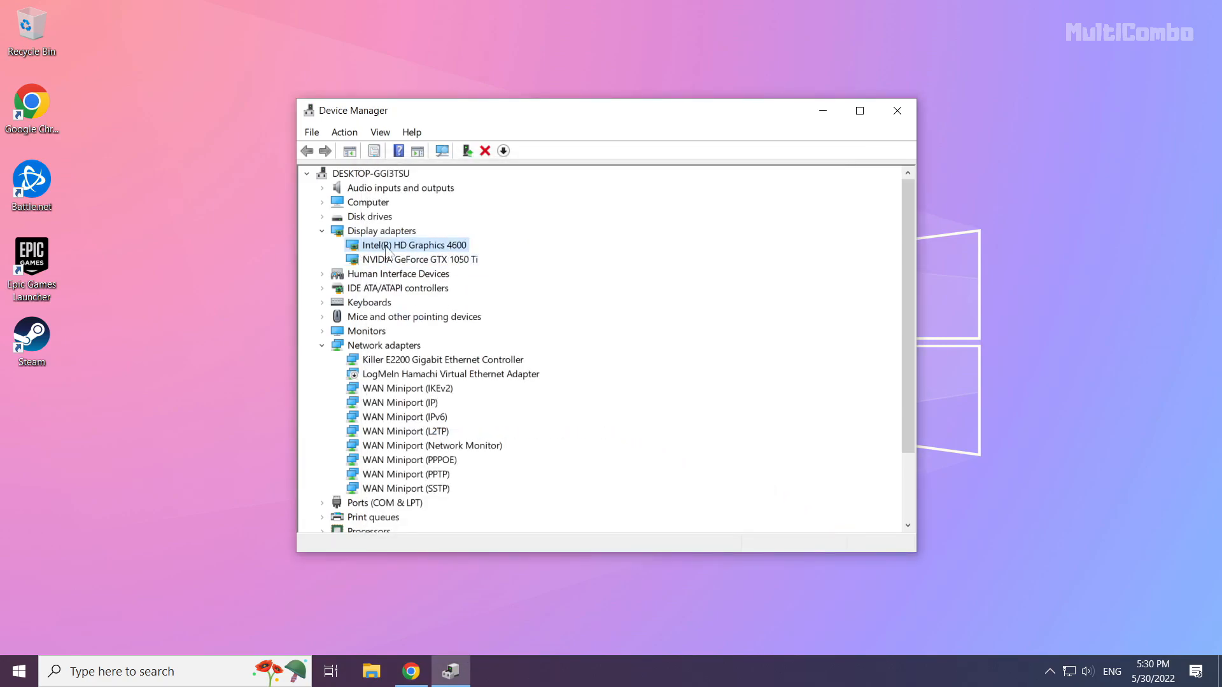
right_click(415, 244)
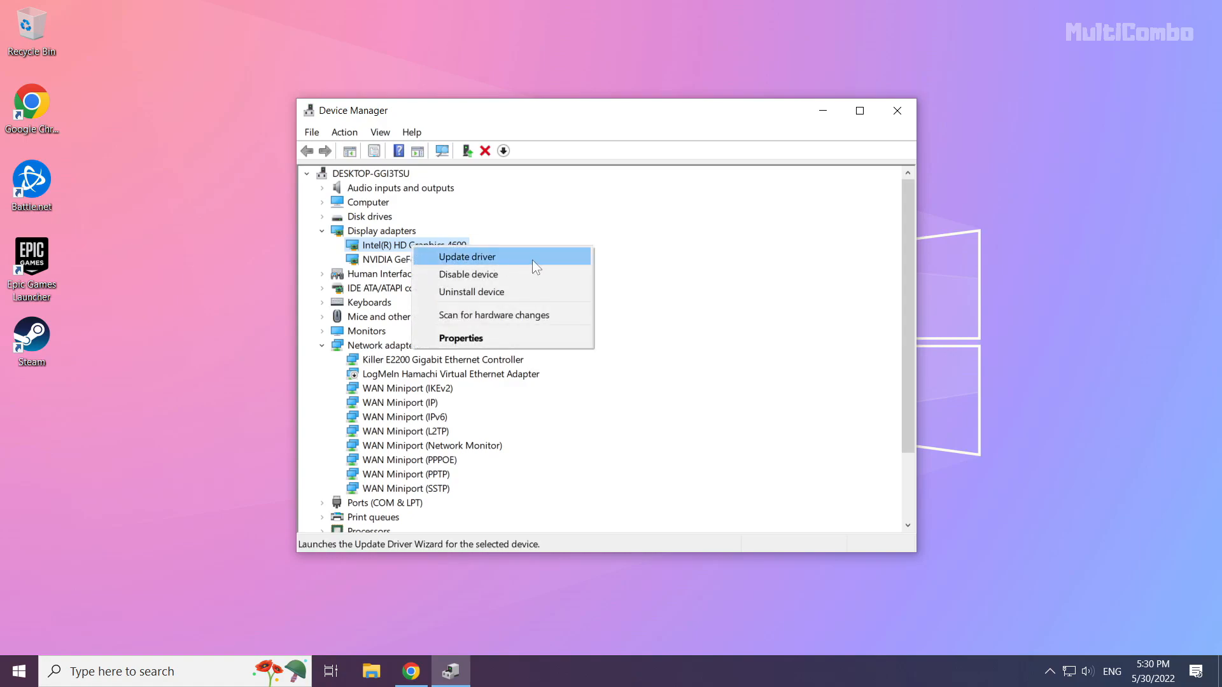
mouse_move(513, 265)
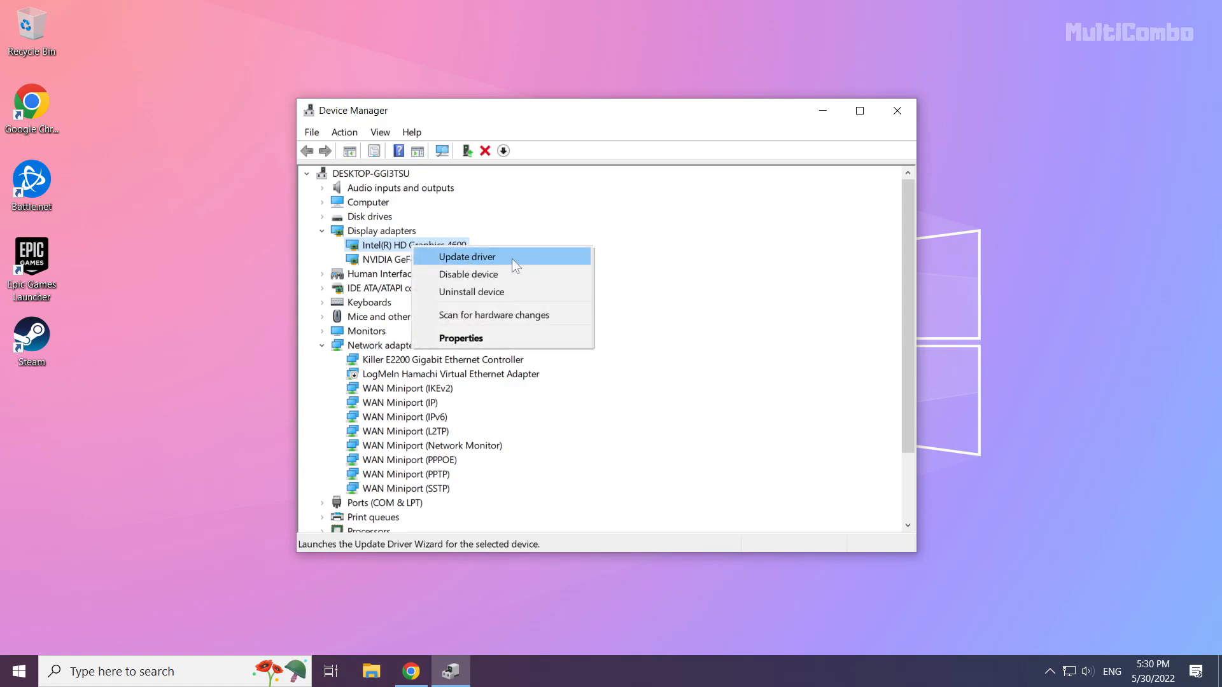
click(466, 256)
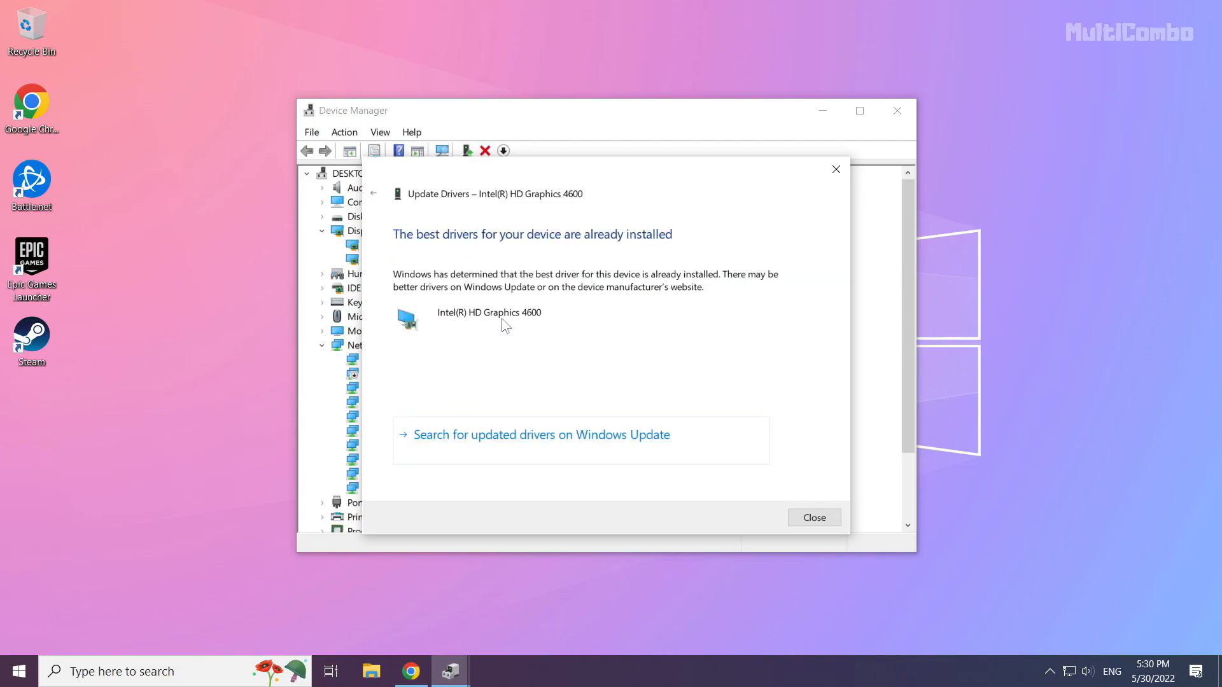
mouse_move(813, 518)
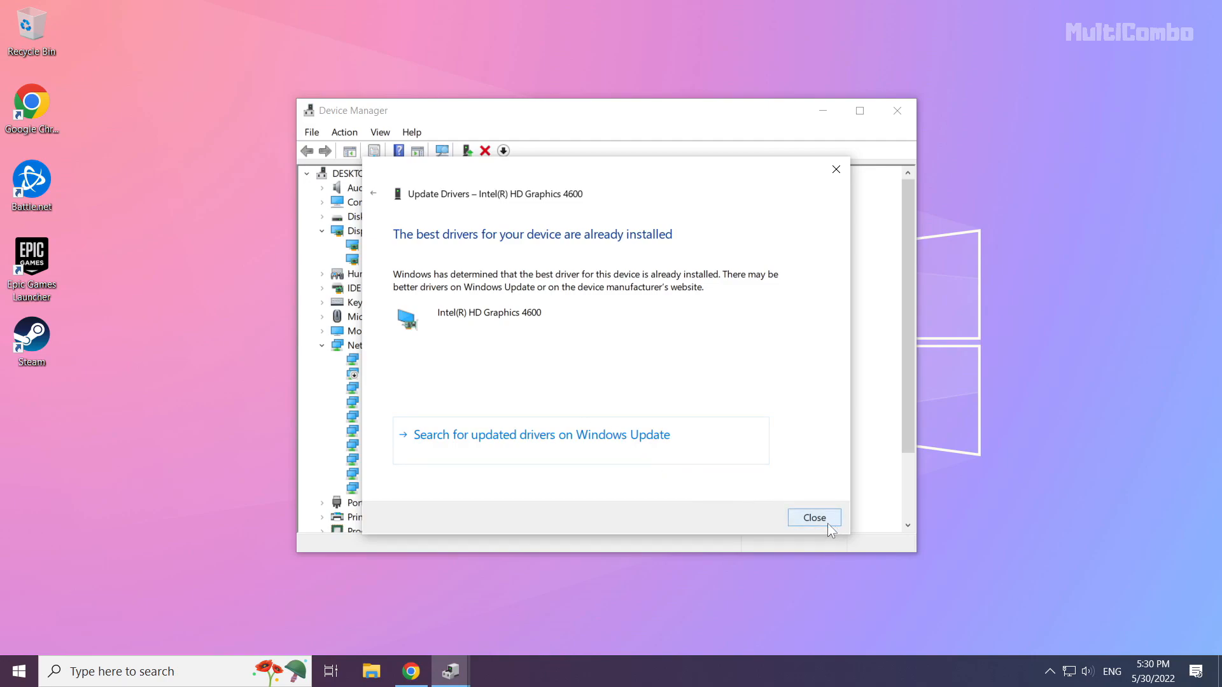
click(813, 518)
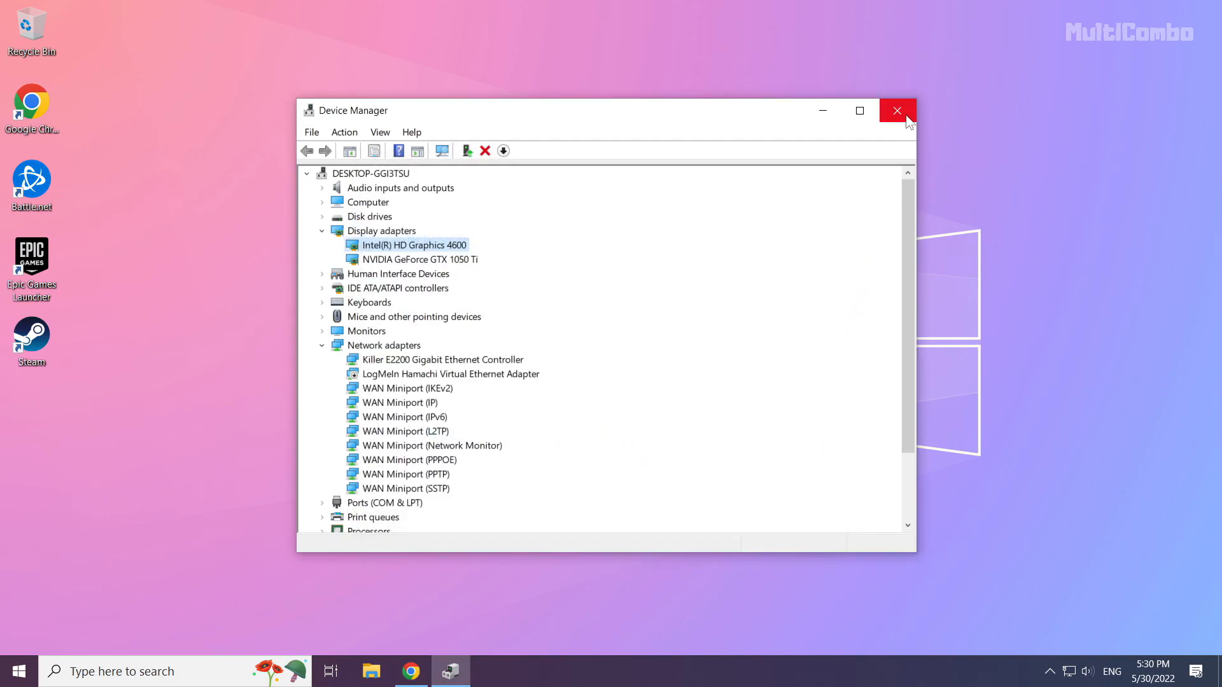
mouse_move(895, 111)
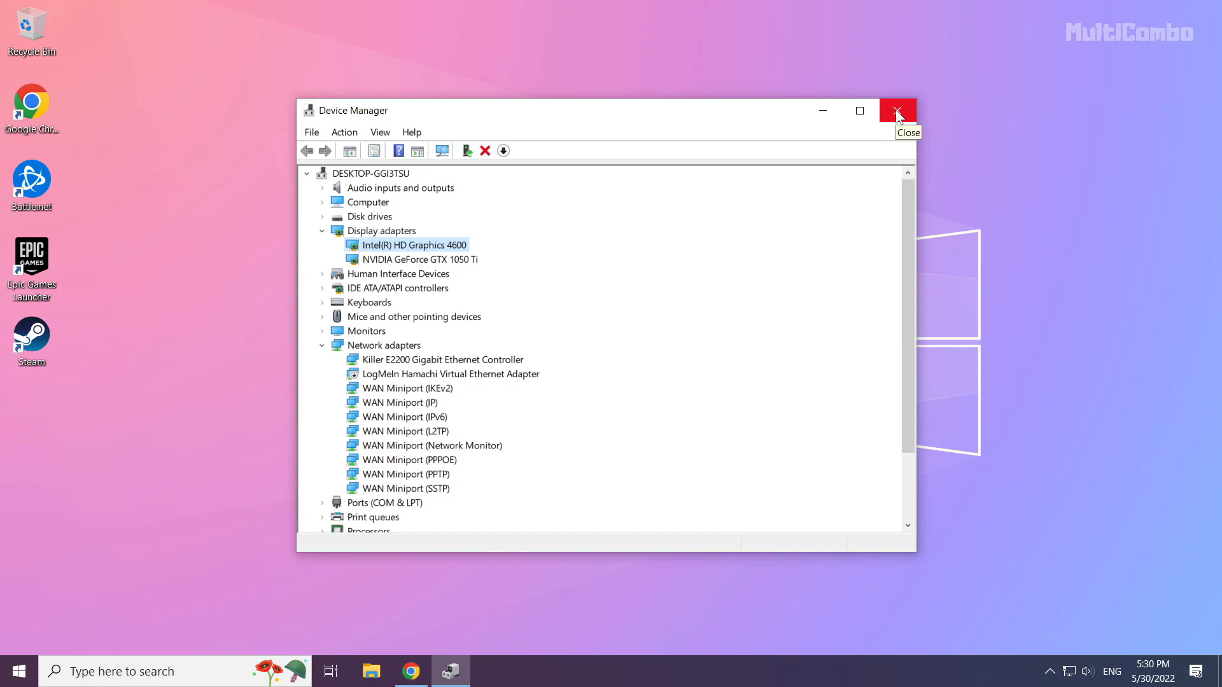
- Close Device Manager and search Windows for "update" to find Check for updates
click(898, 110)
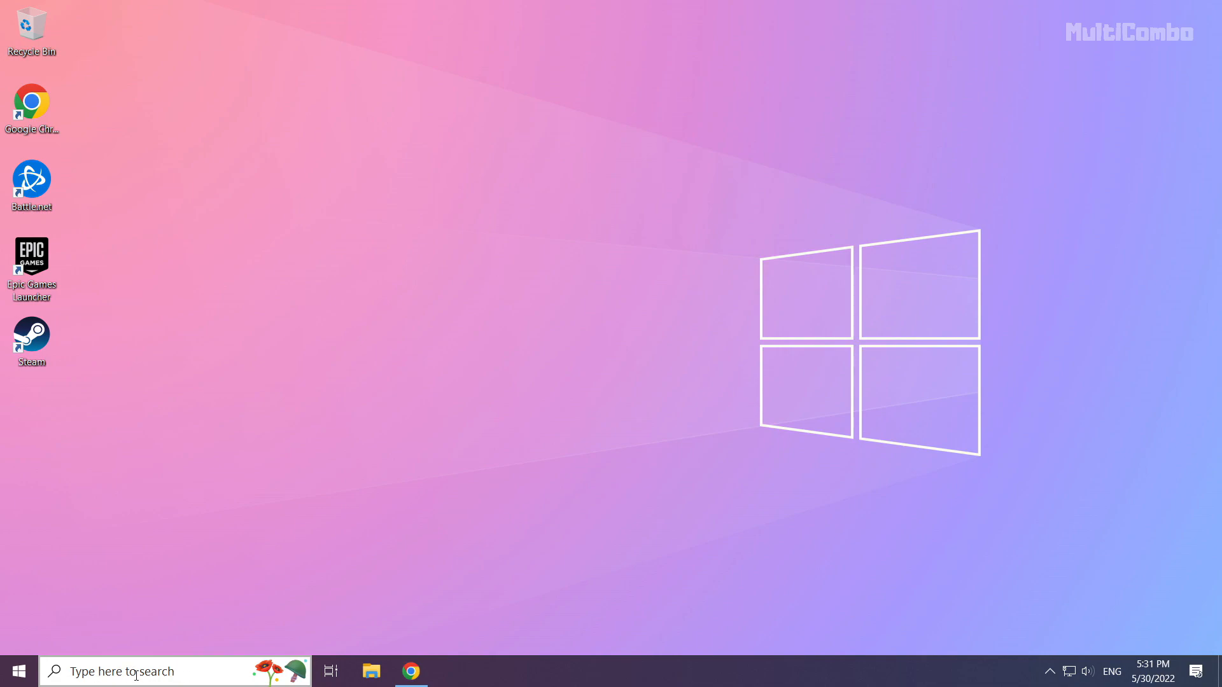
click(156, 671)
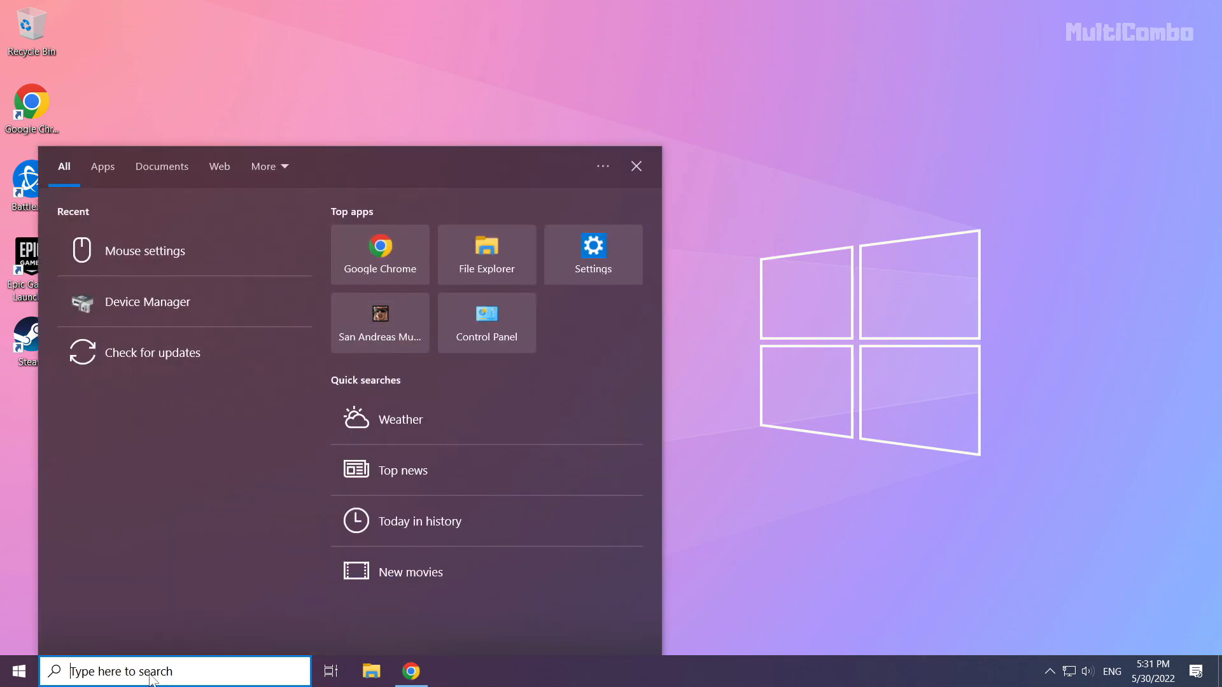
text(update)
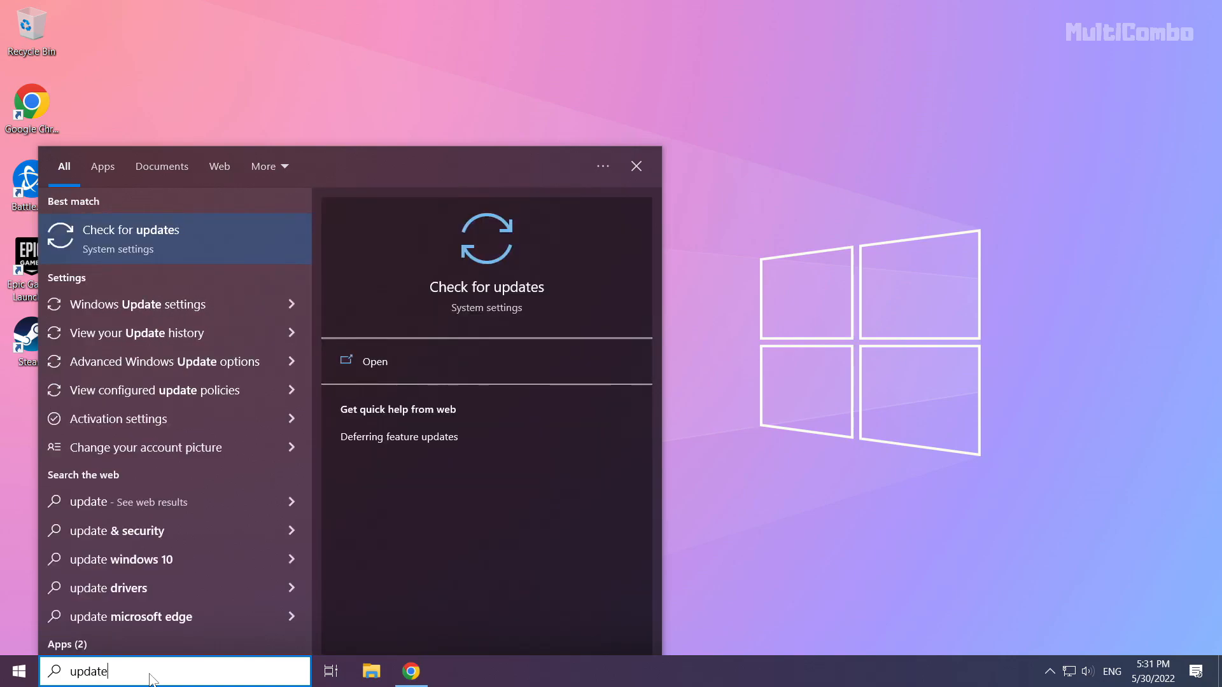
mouse_move(235, 228)
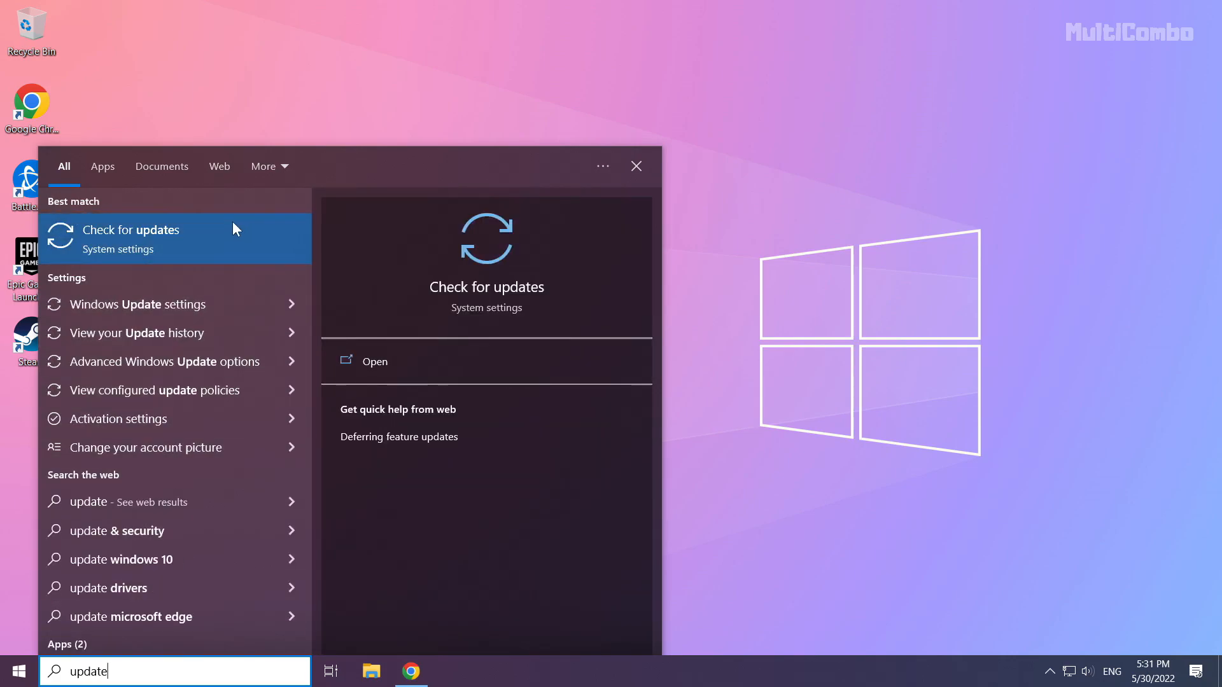
mouse_move(105, 251)
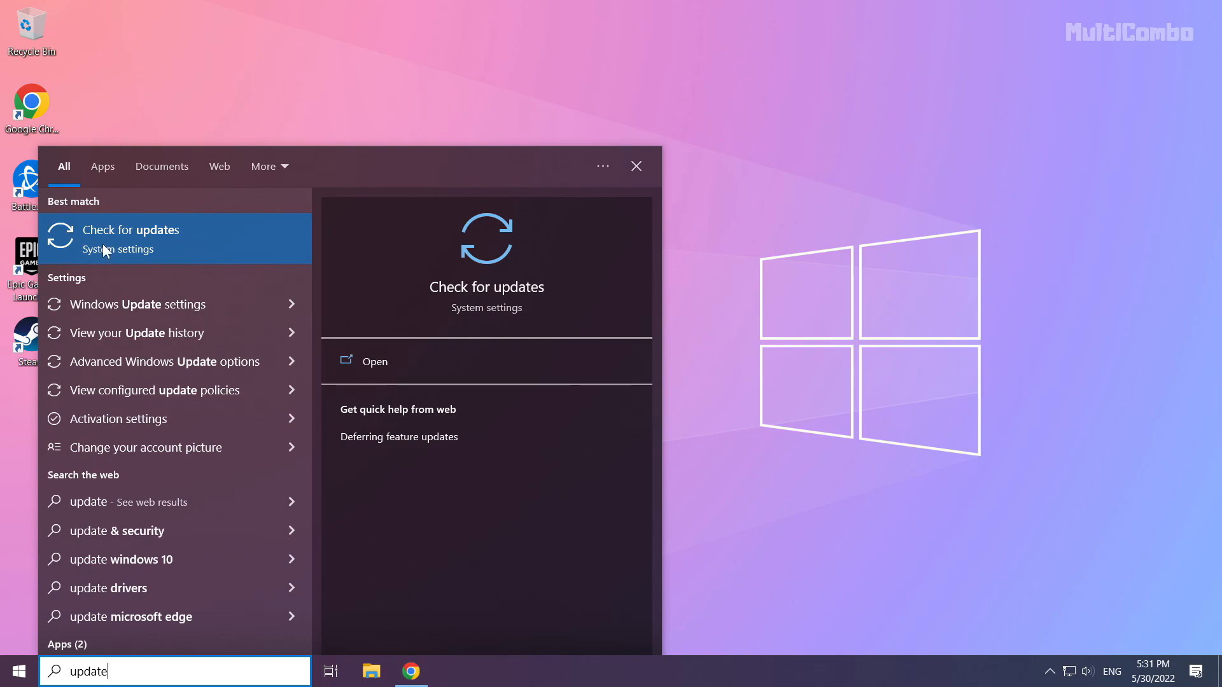
- Check Windows Update, confirm the PC is up to date, then close Settings
click(131, 229)
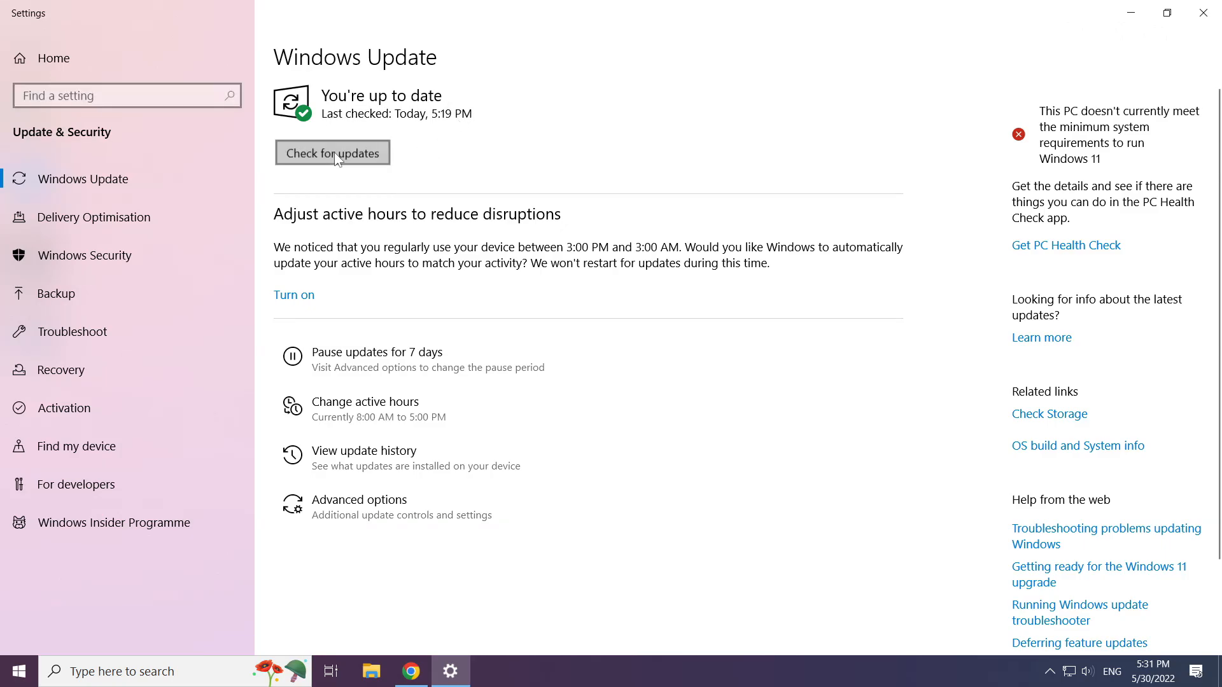
click(332, 152)
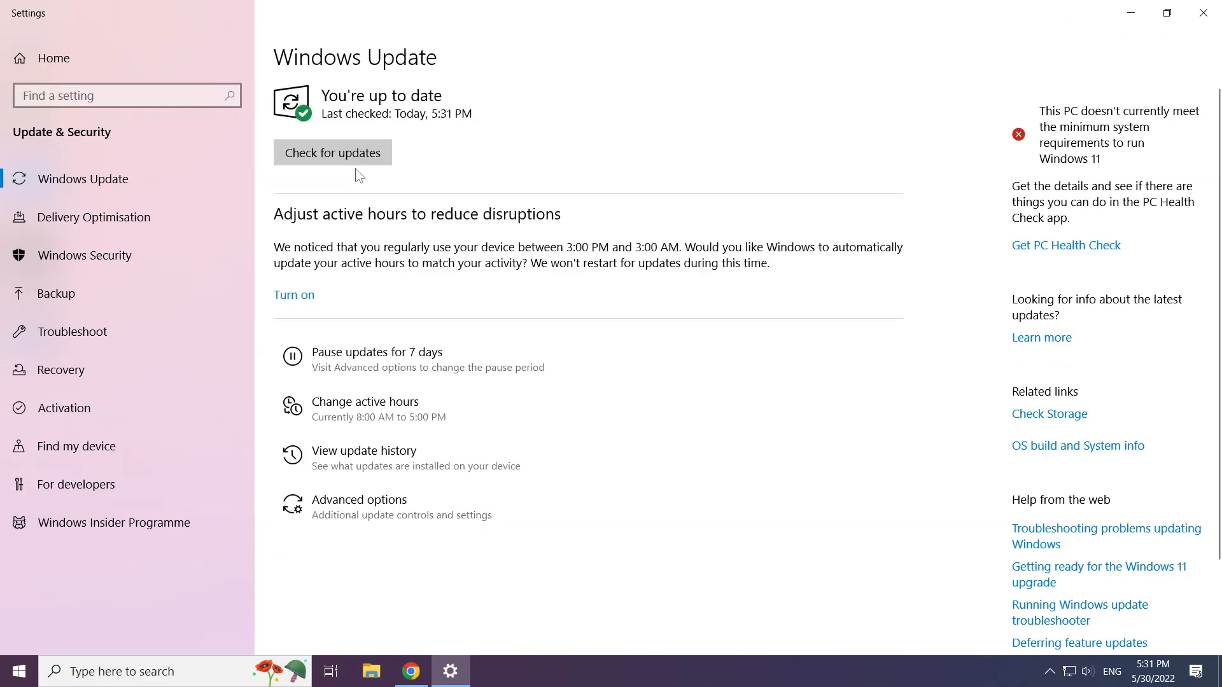
mouse_move(1204, 14)
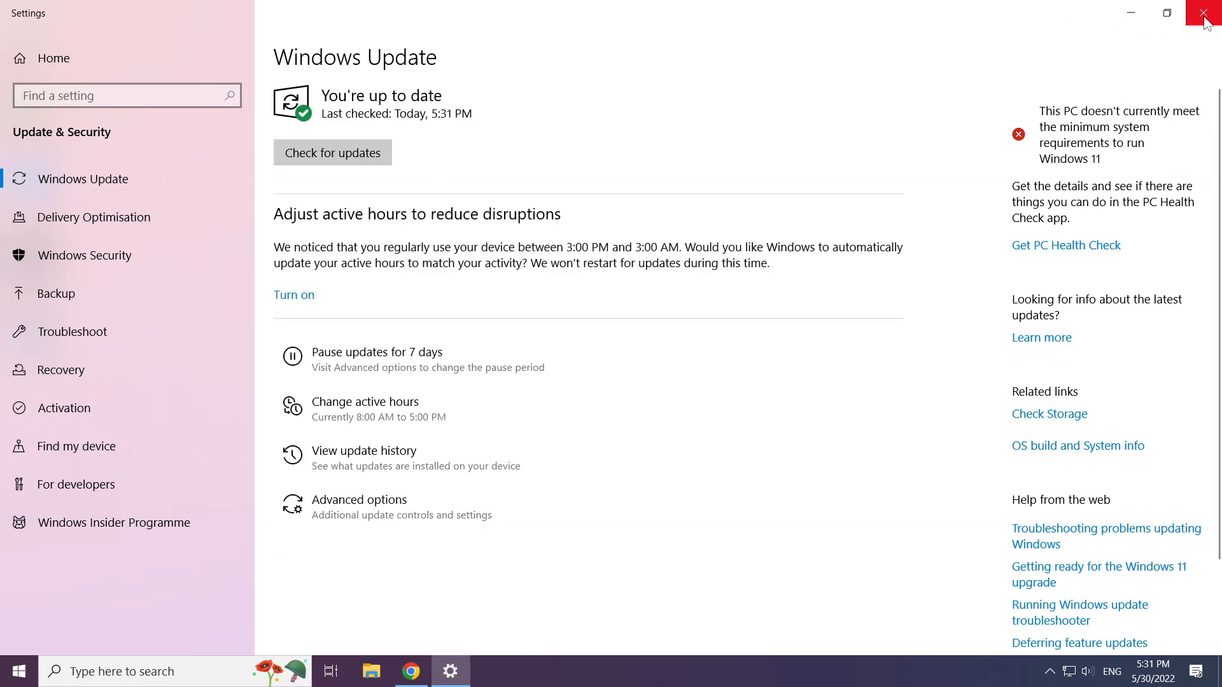
click(1206, 13)
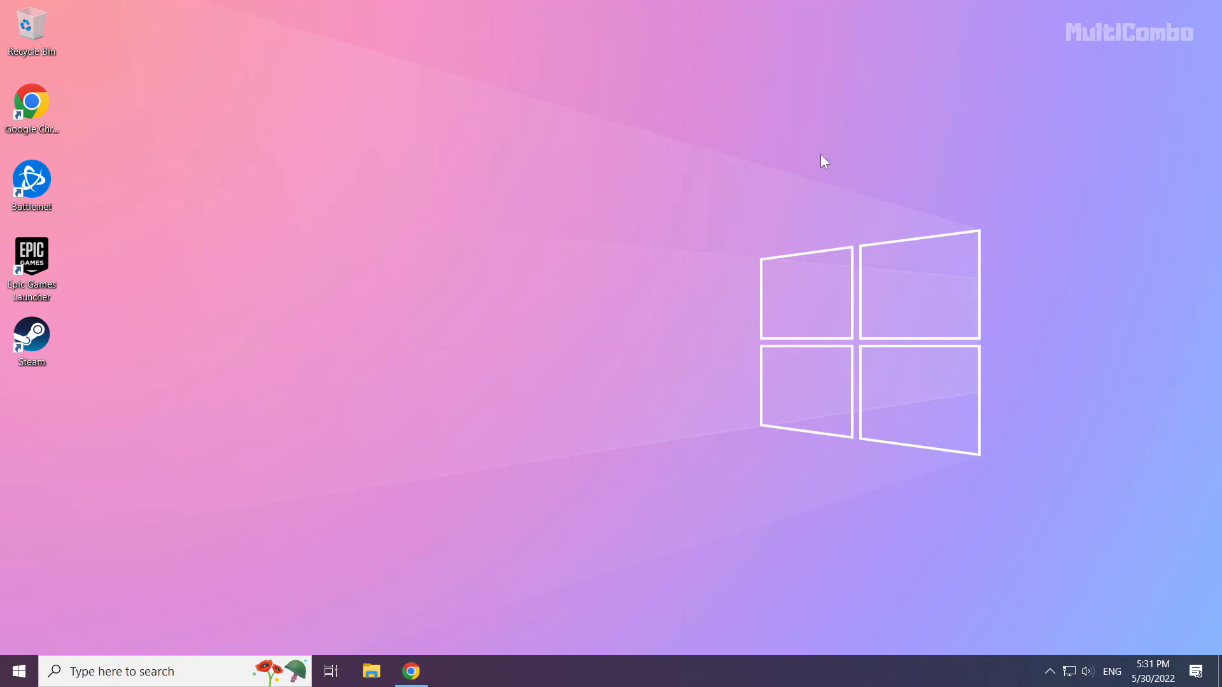
mouse_move(568, 351)
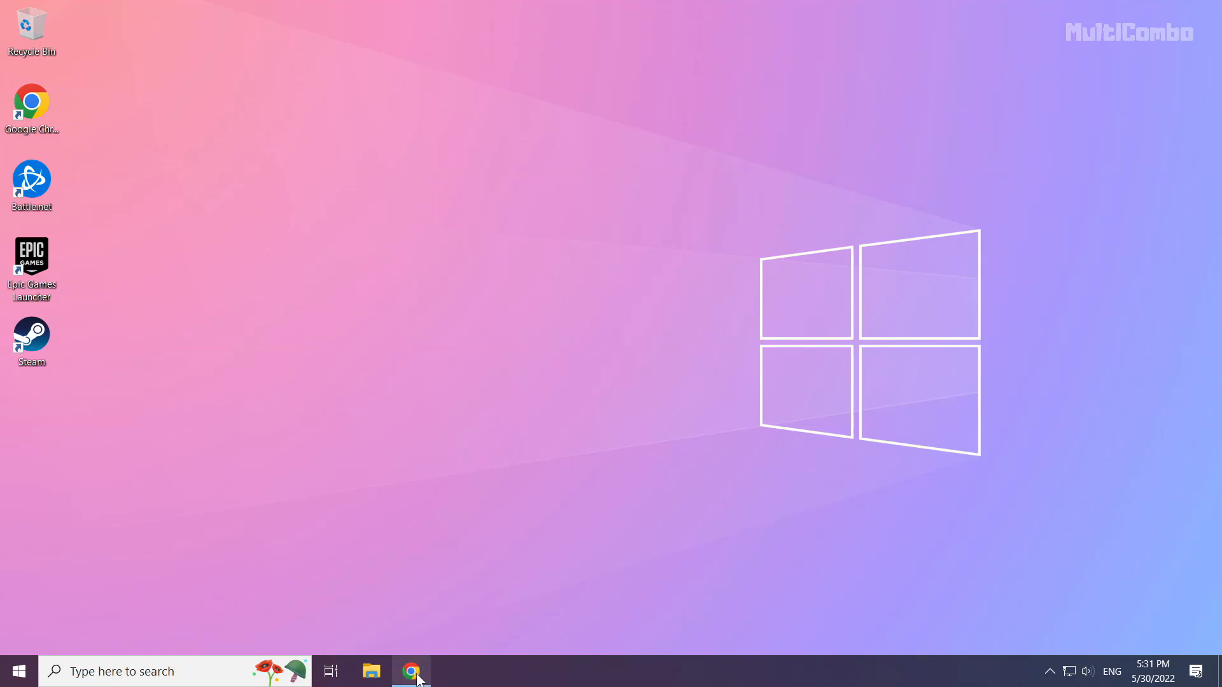
- Restore Chrome and scroll the DirectX End-User Runtime page to its Download button
click(411, 671)
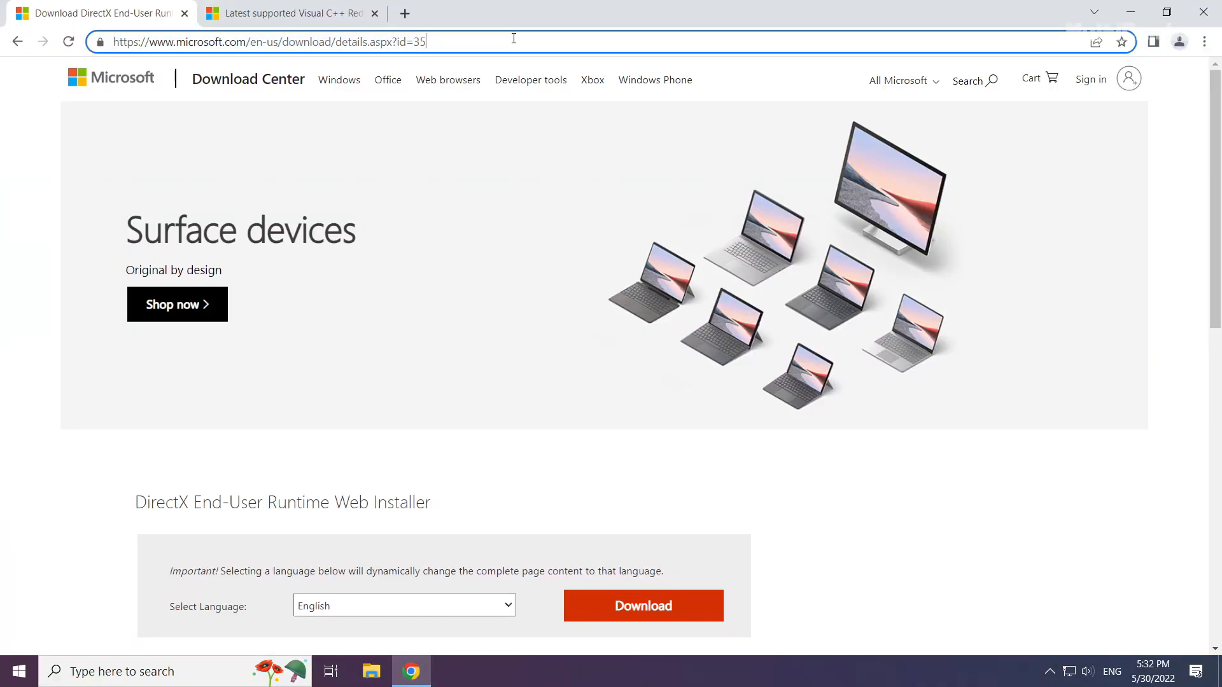
scroll(down, 3)
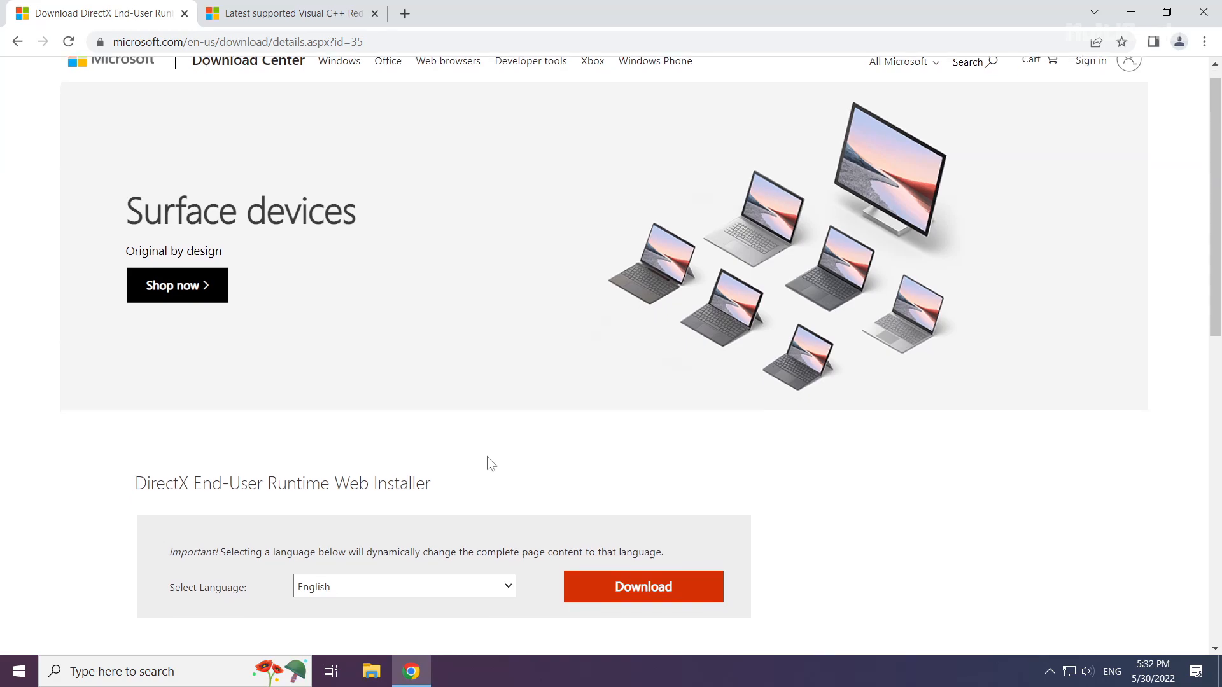
scroll(down, 3)
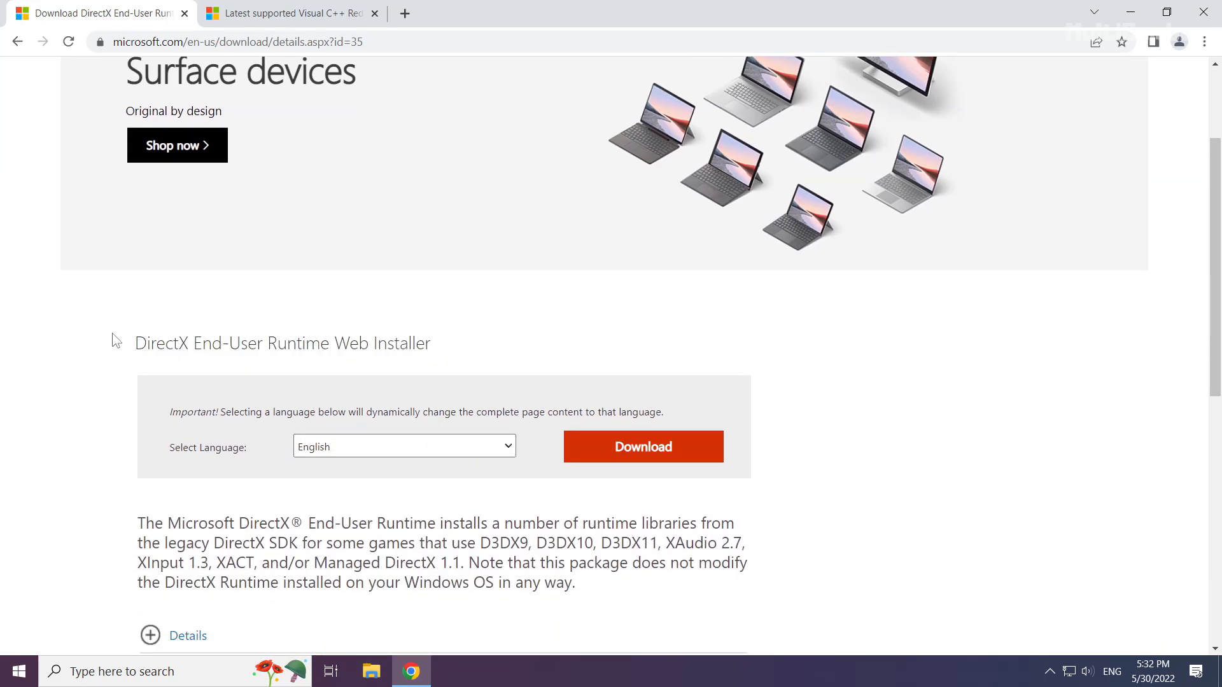
mouse_move(635, 456)
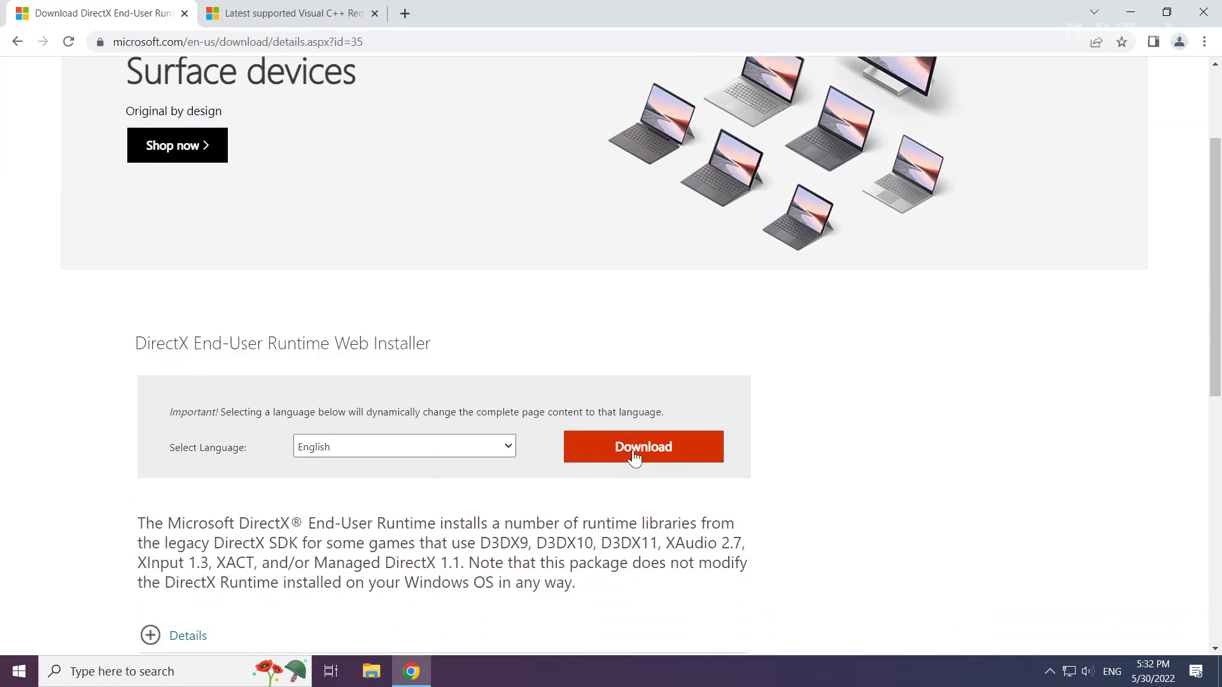
- Download dxwebsetup (1).exe and launch the DirectX setup wizard
click(641, 446)
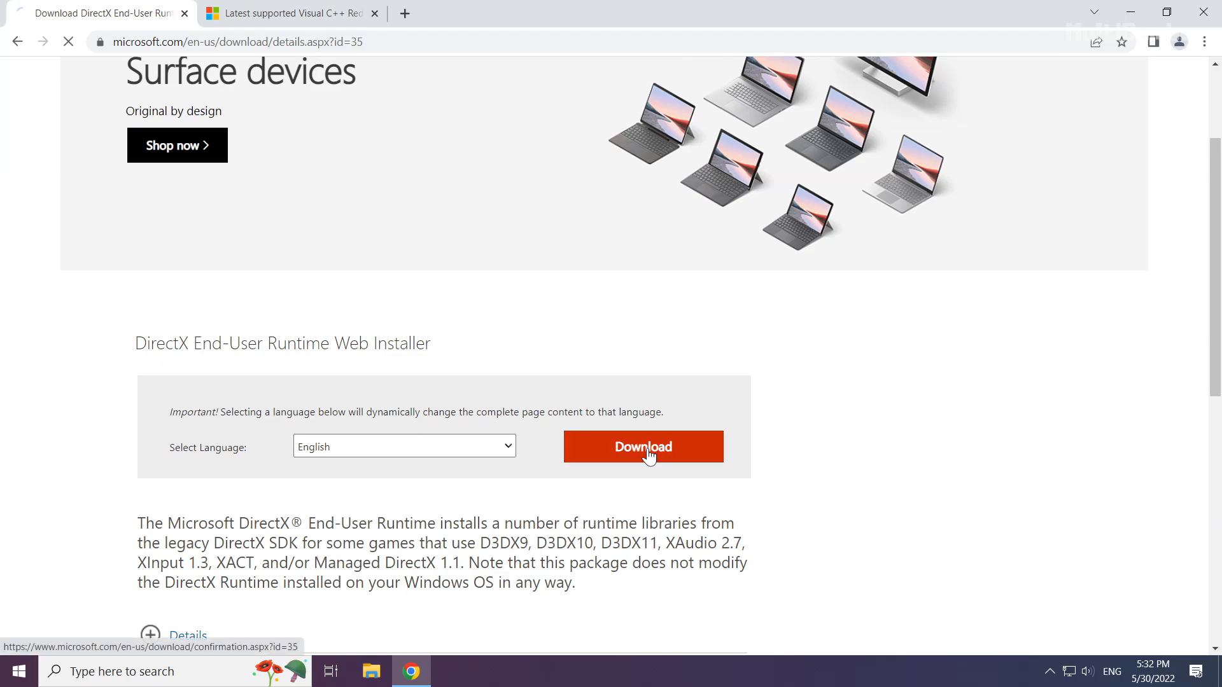
click(642, 447)
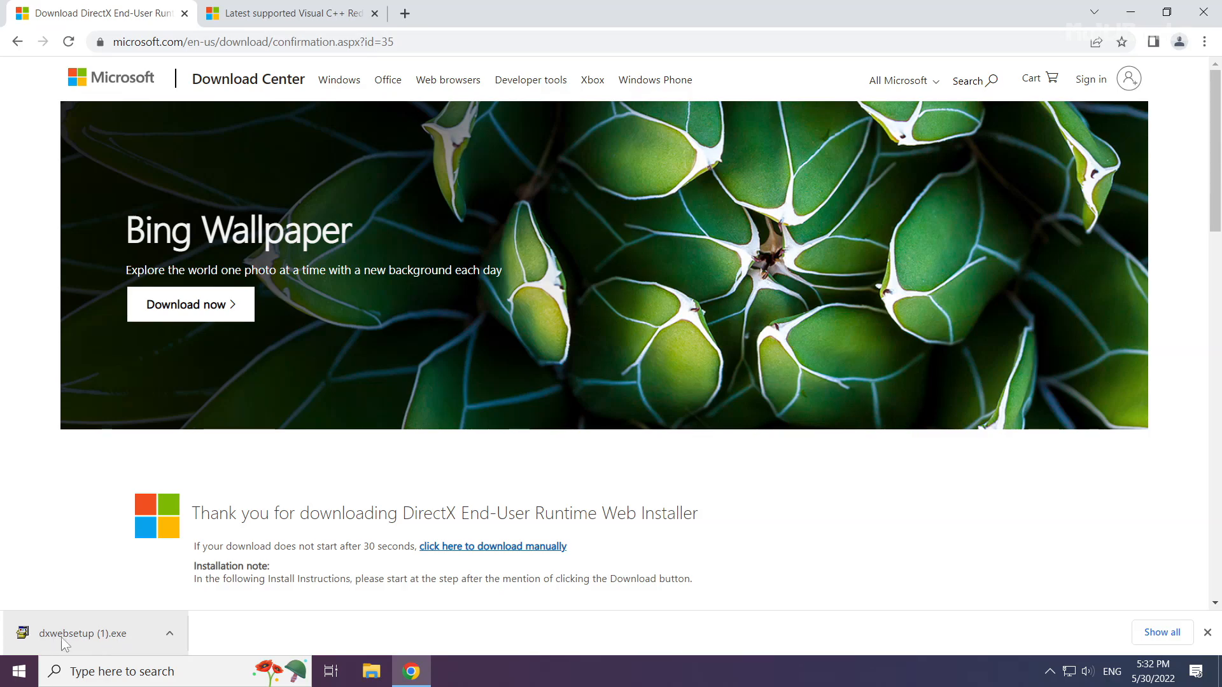
click(85, 634)
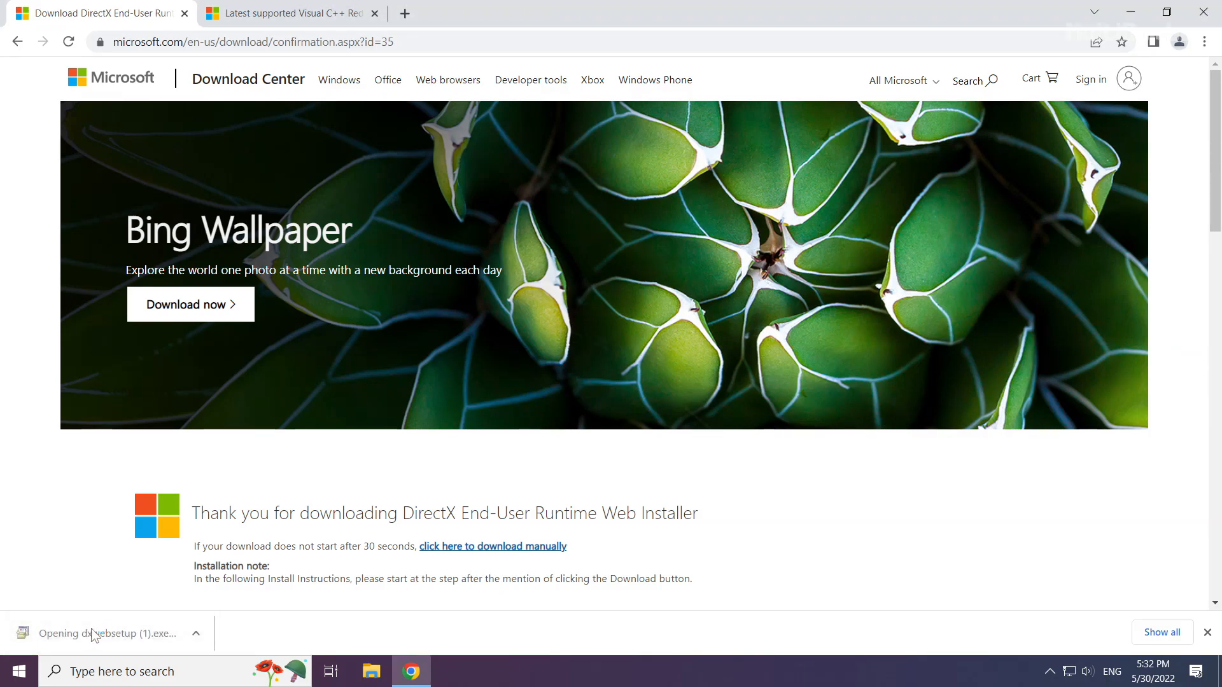
click(103, 632)
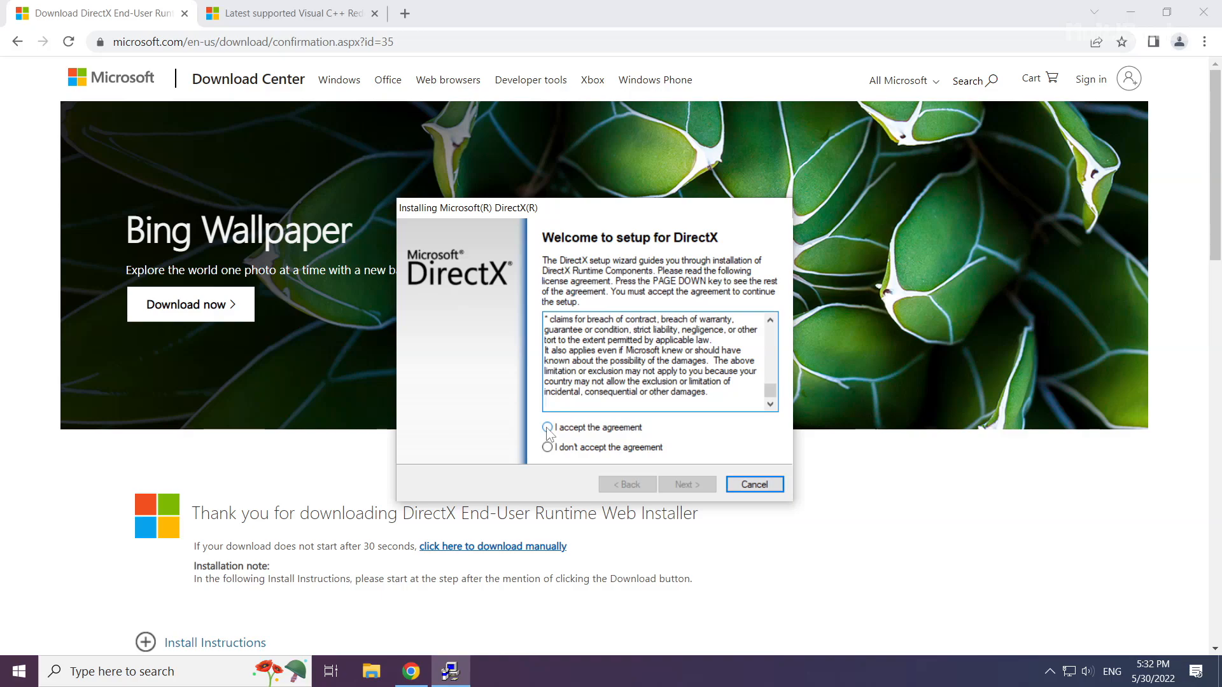
- Accept the DirectX license, decline the Bing Bar, and finish the installation
click(547, 428)
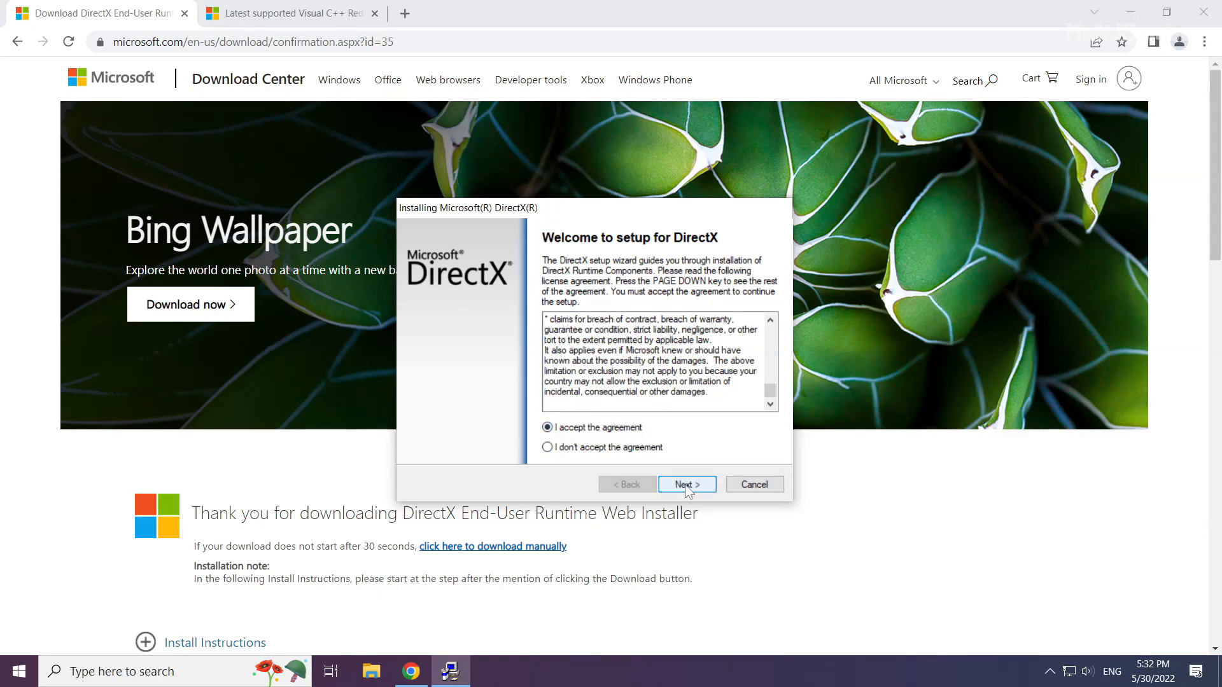
click(686, 483)
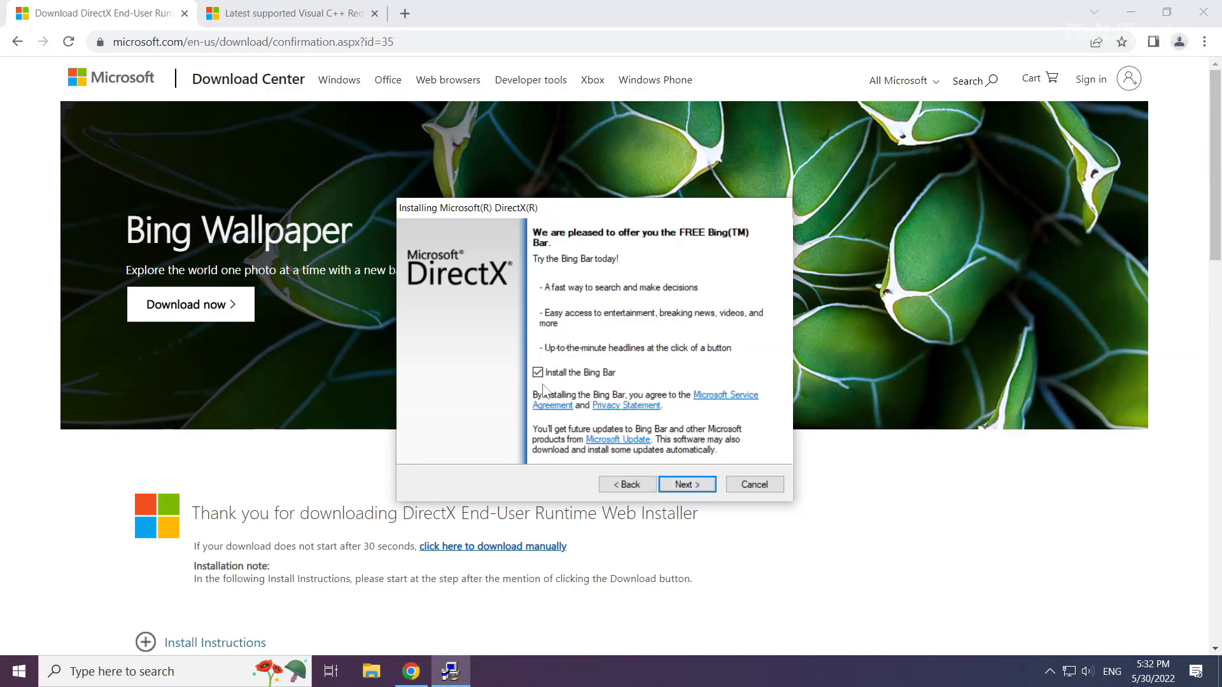
click(537, 373)
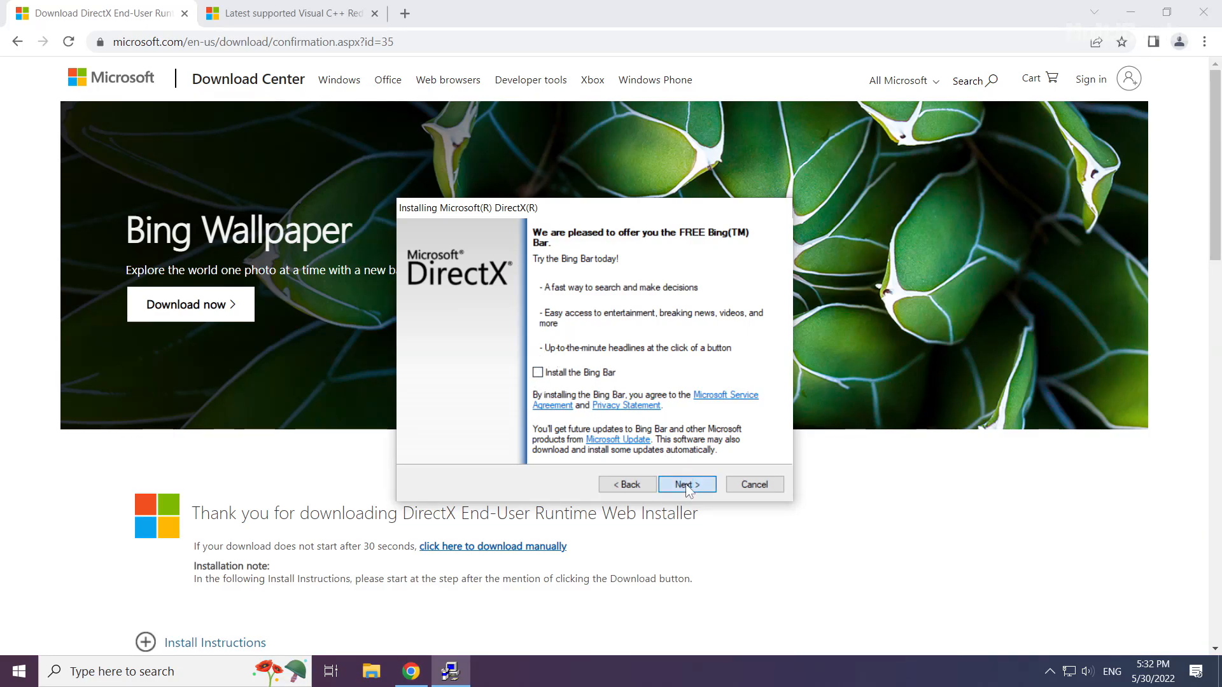
click(686, 484)
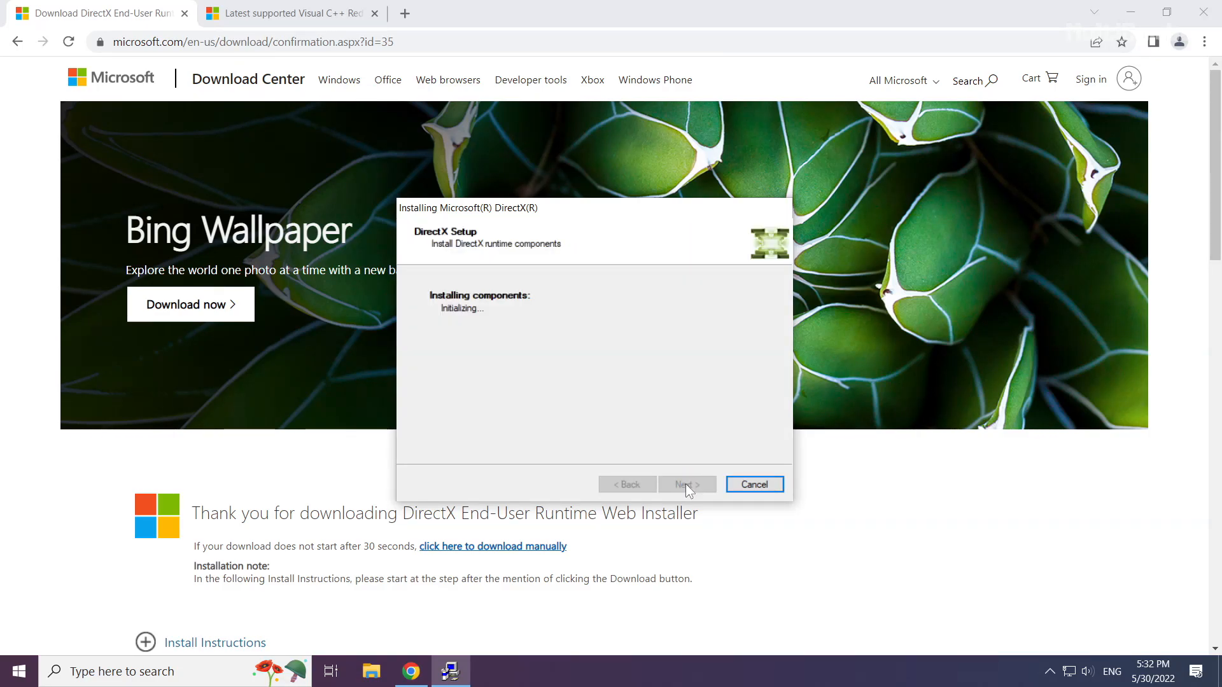
click(685, 484)
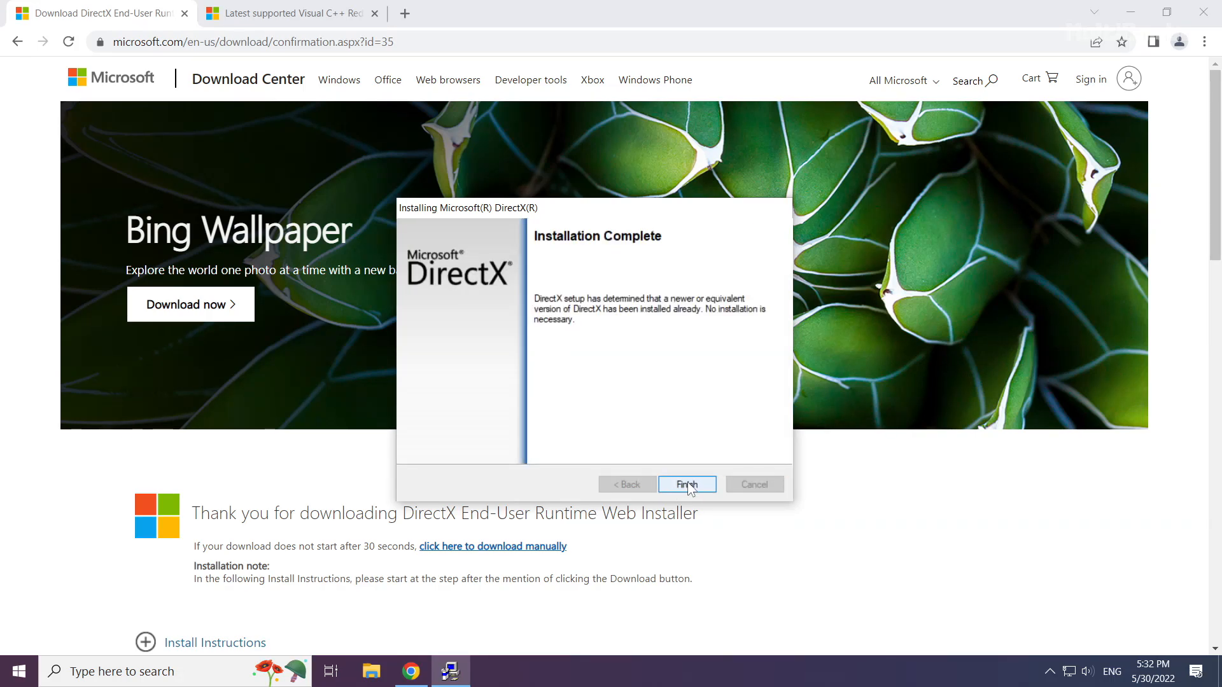
click(686, 483)
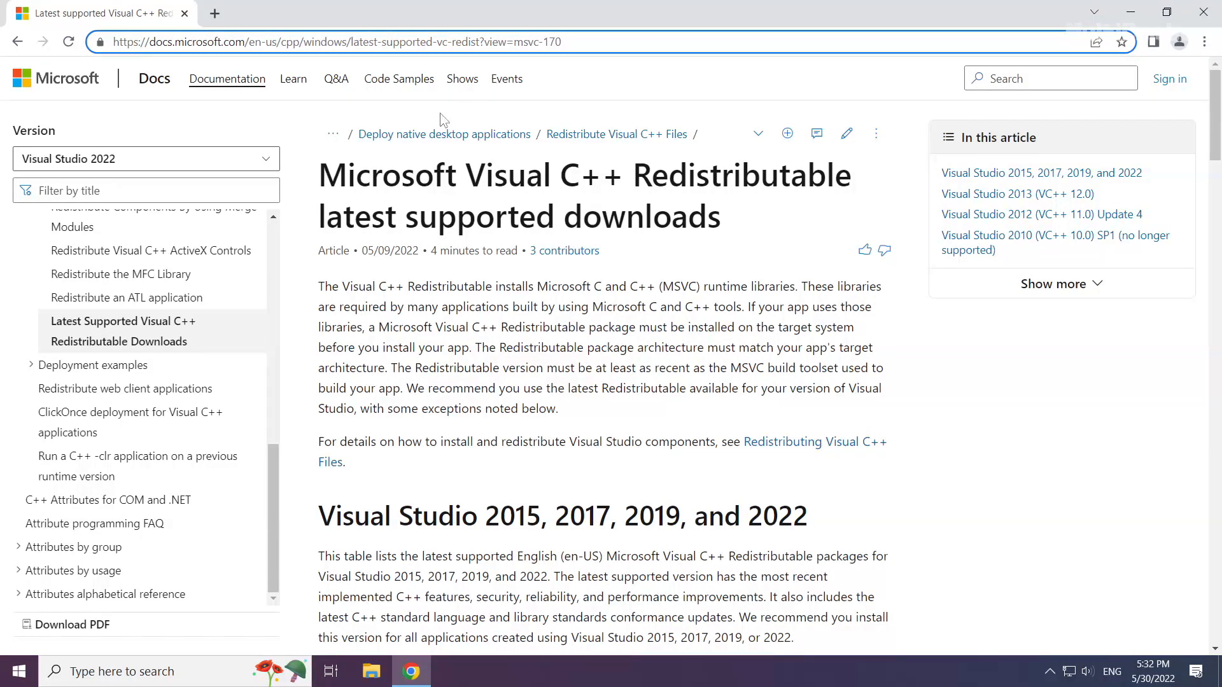
- From the Visual Studio 2015–2022 table, download the ARM64, x86 and x64 vc_redist packages
drag(319, 176, 755, 175)
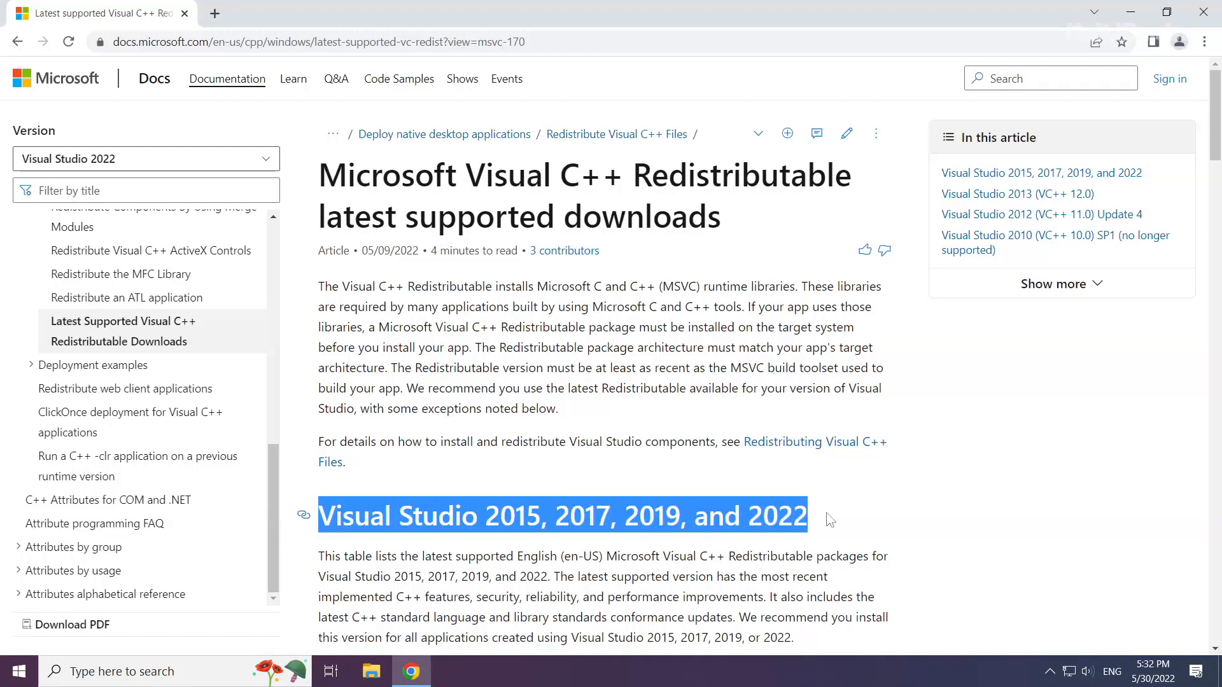
scroll(down, 3)
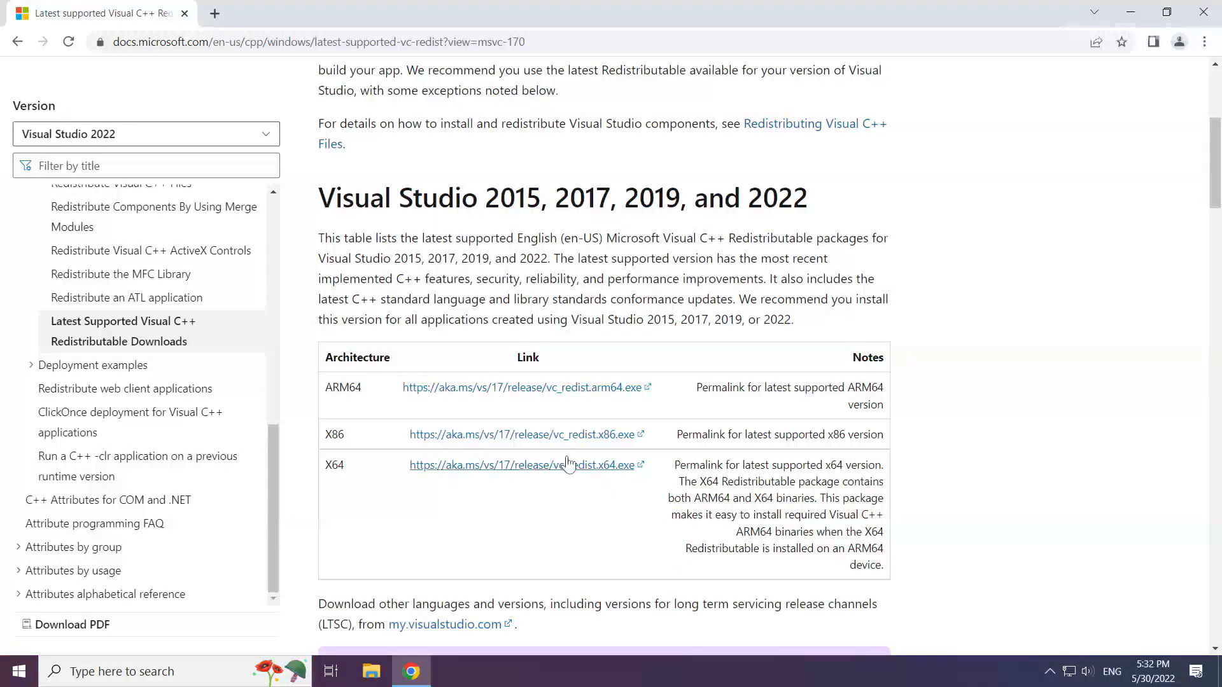
drag(331, 386, 639, 465)
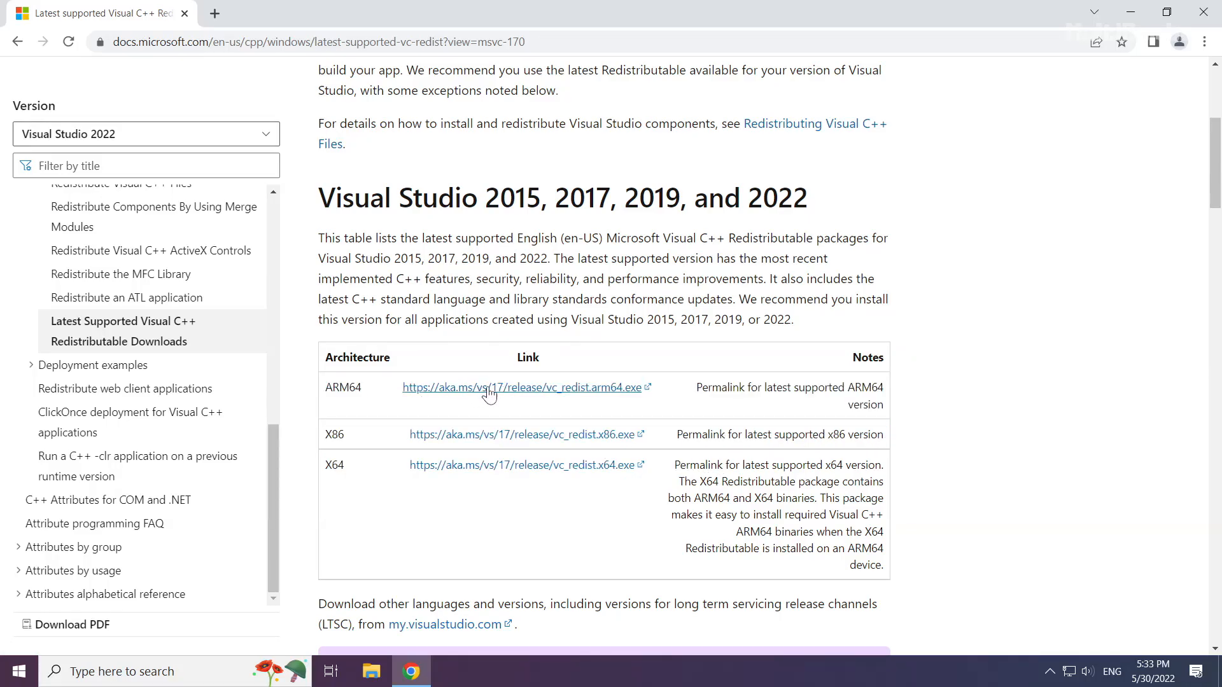
click(520, 387)
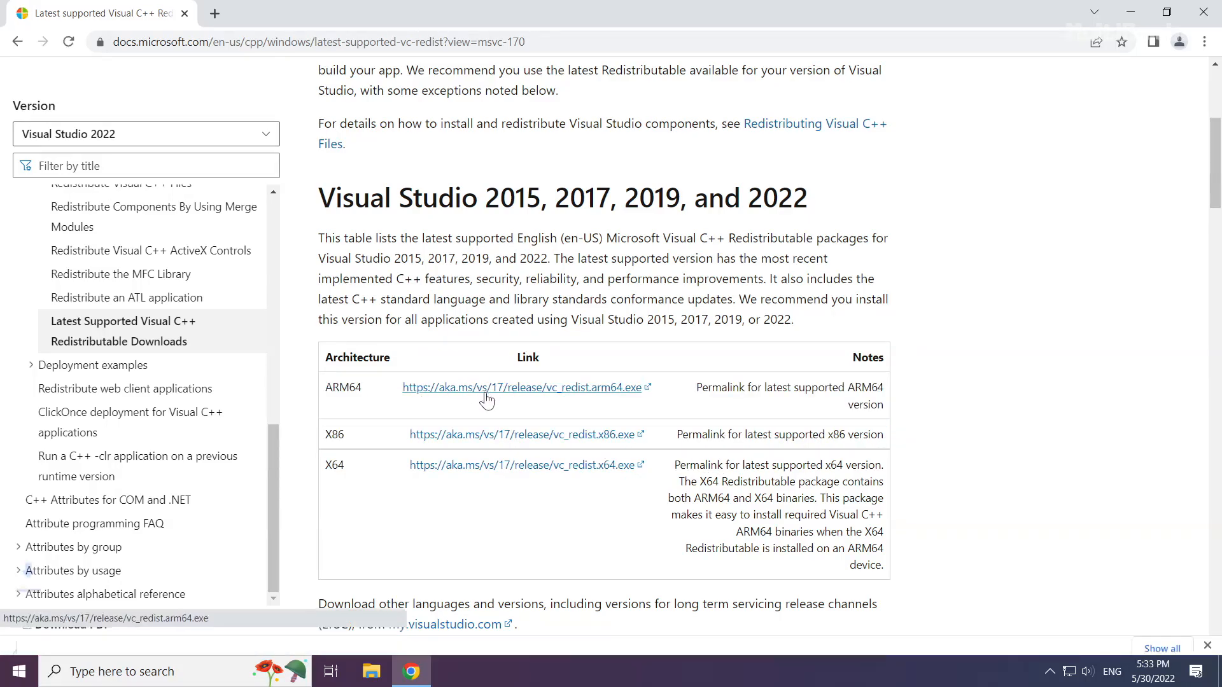
click(521, 434)
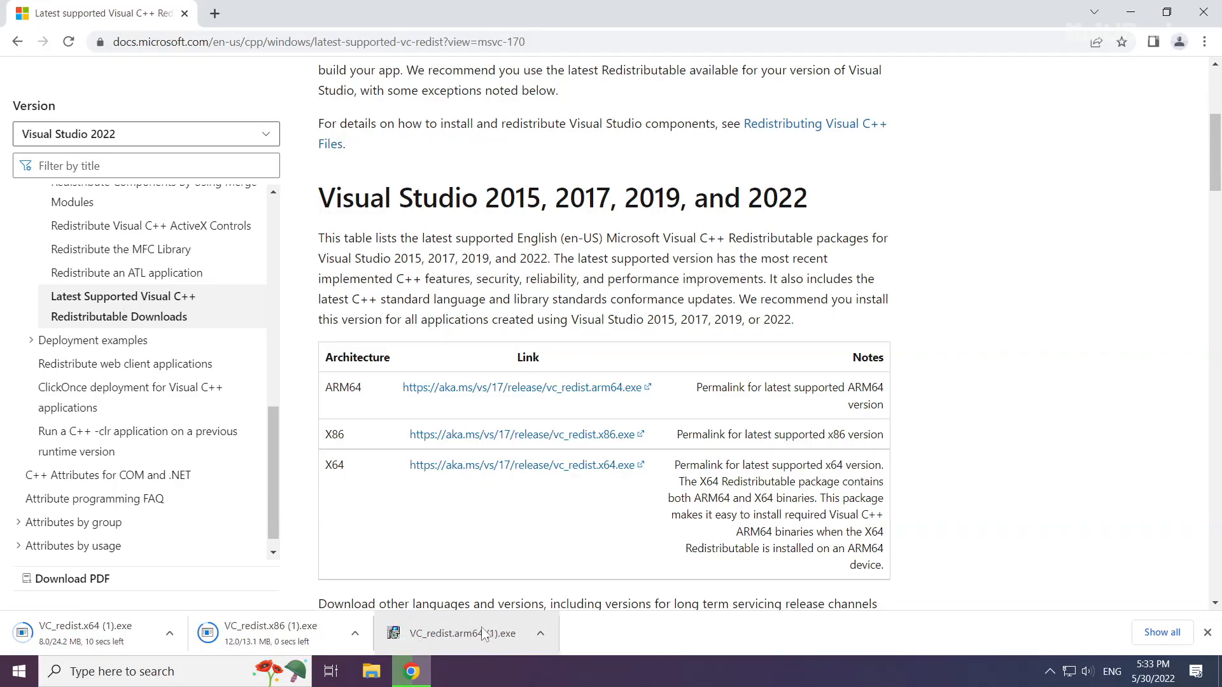
- Run the ARM64 Visual C++ 2022 Redistributable, accept its license terms and start the install
click(464, 633)
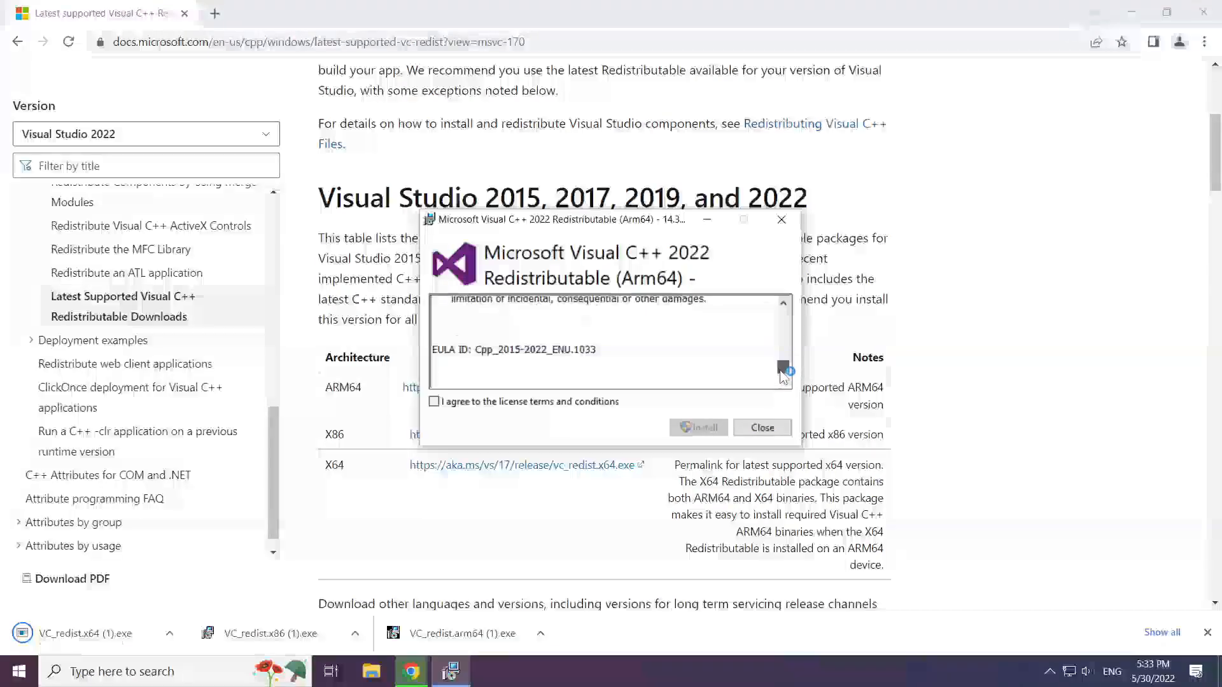
click(434, 401)
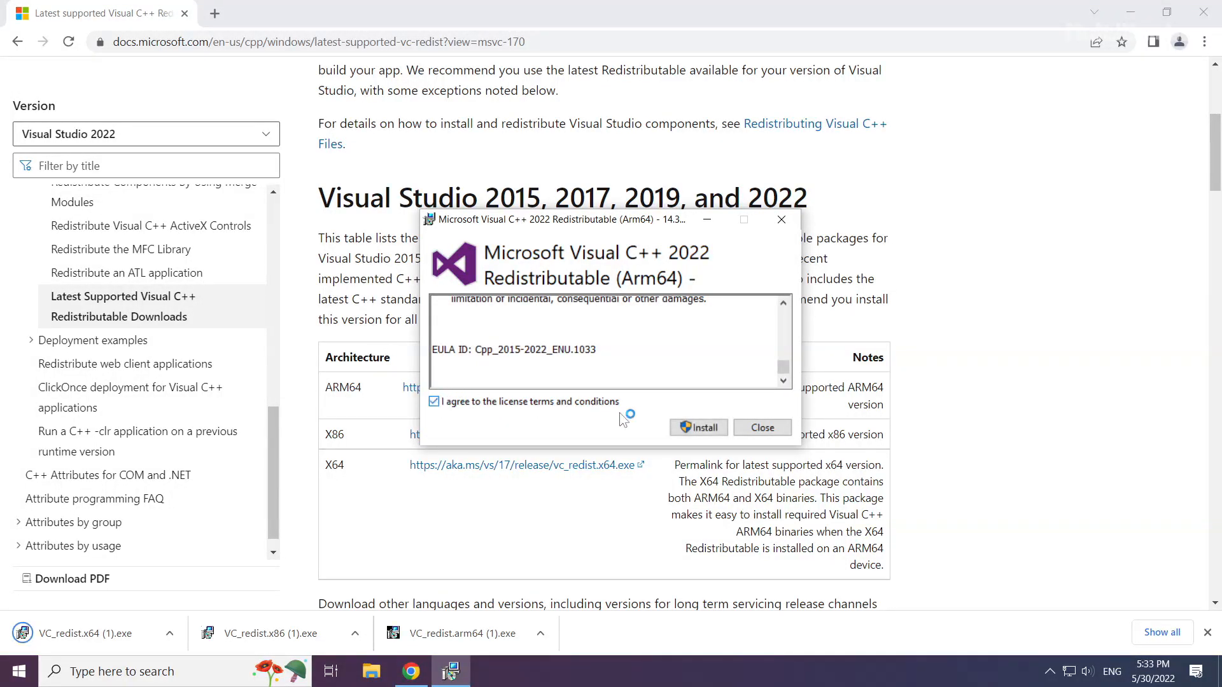
click(699, 428)
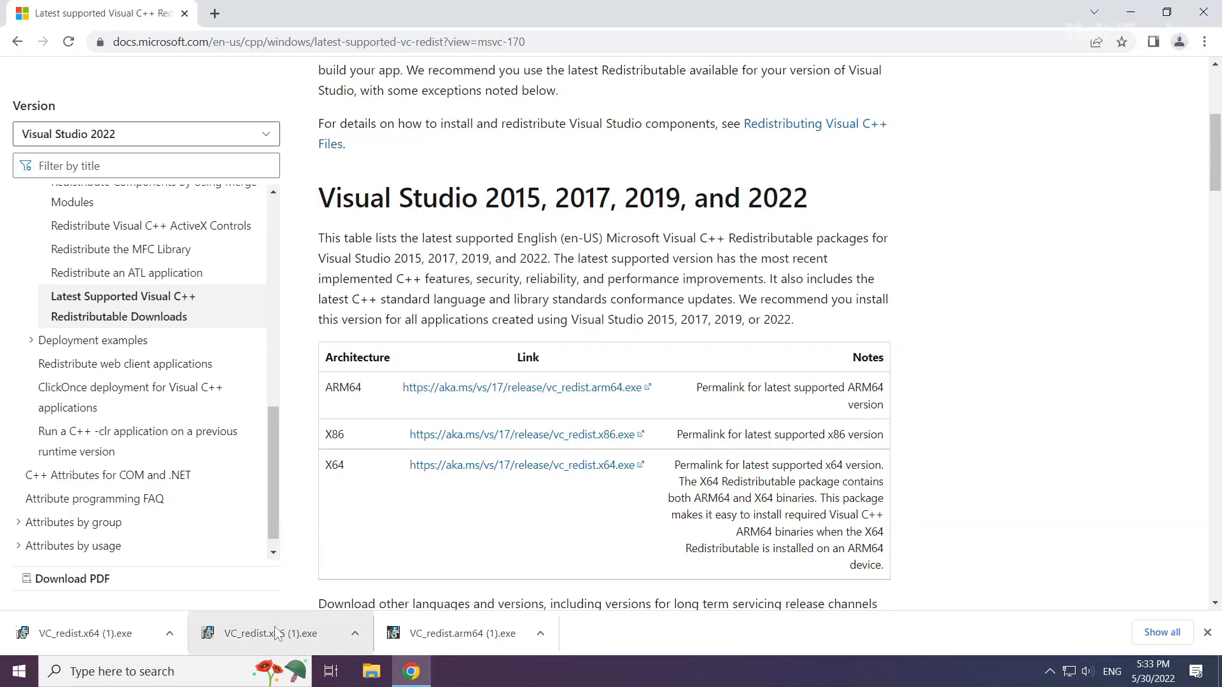
- Run VC_redist.x86.exe, accept the license, install it and dismiss the Setup Successful dialog
click(275, 633)
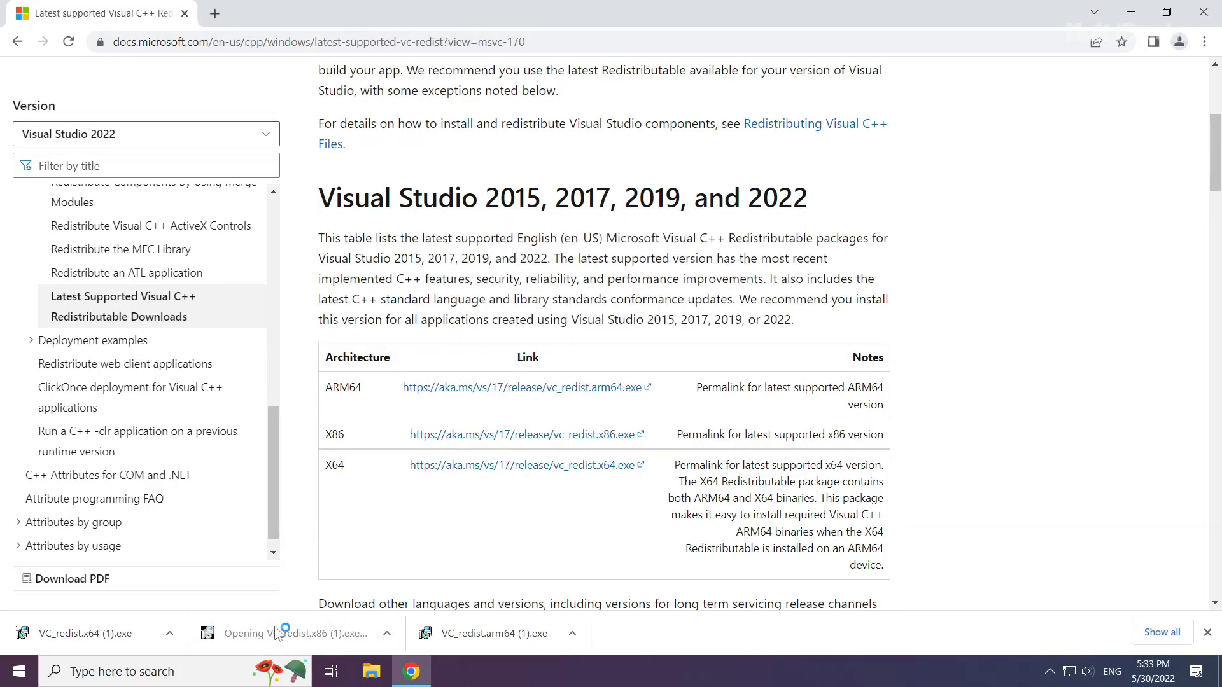
click(296, 632)
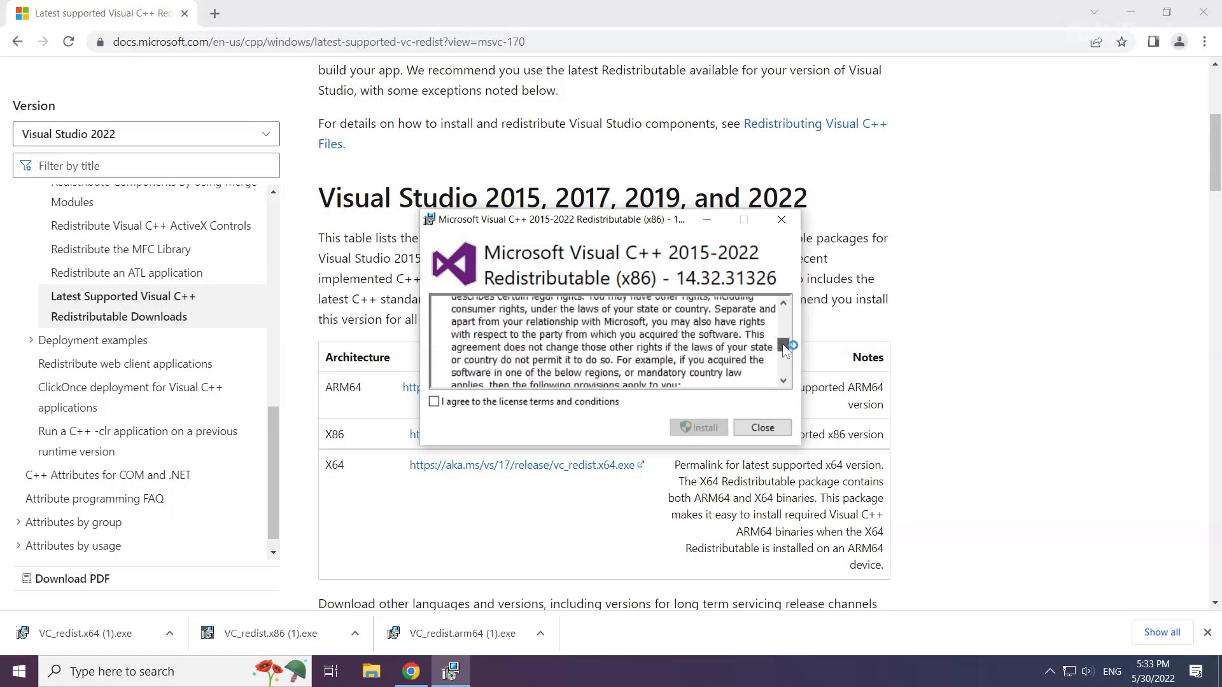
click(433, 401)
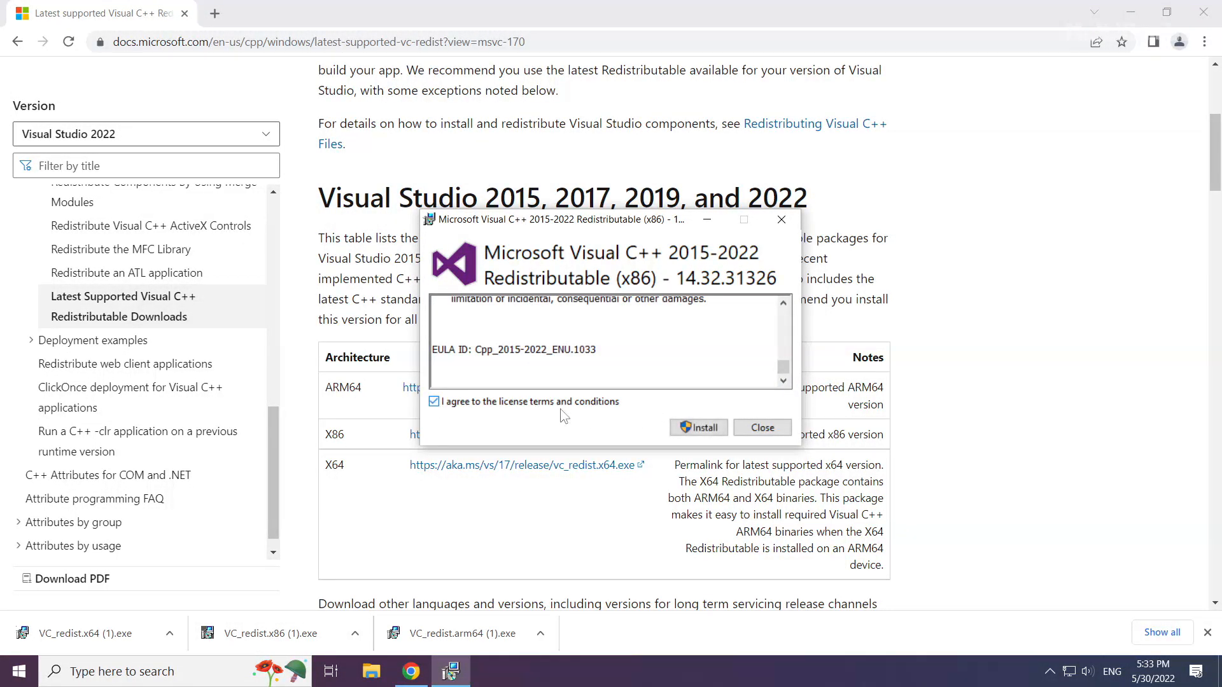
click(697, 427)
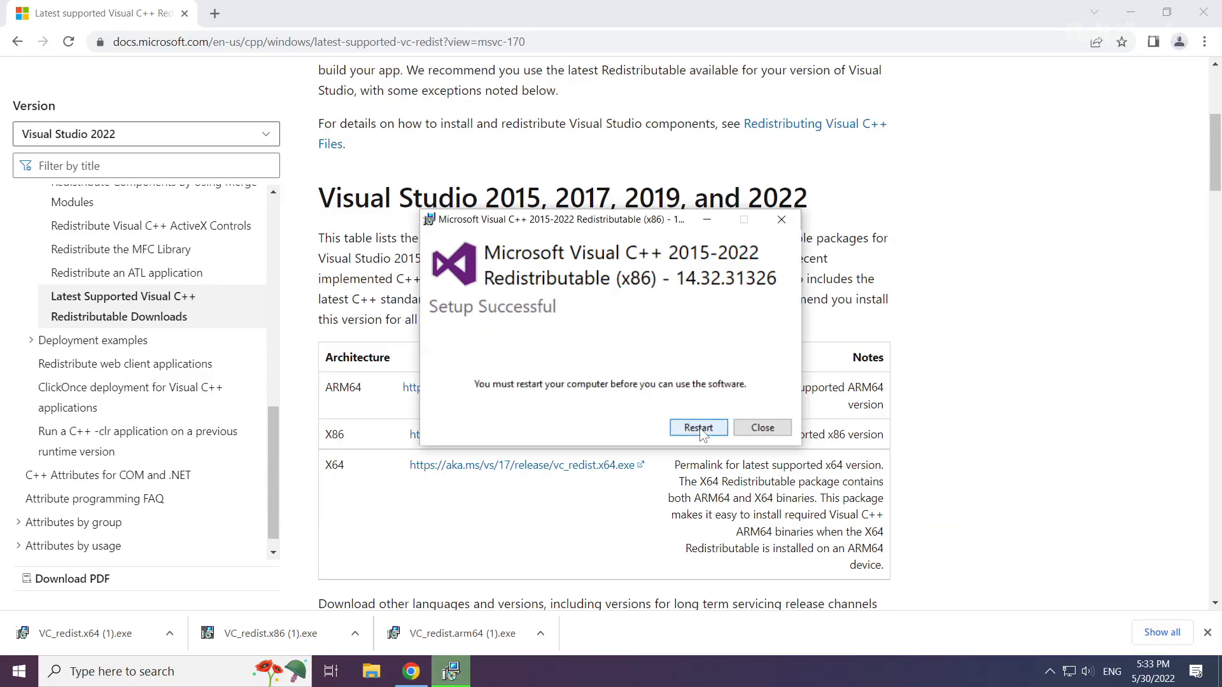
click(759, 427)
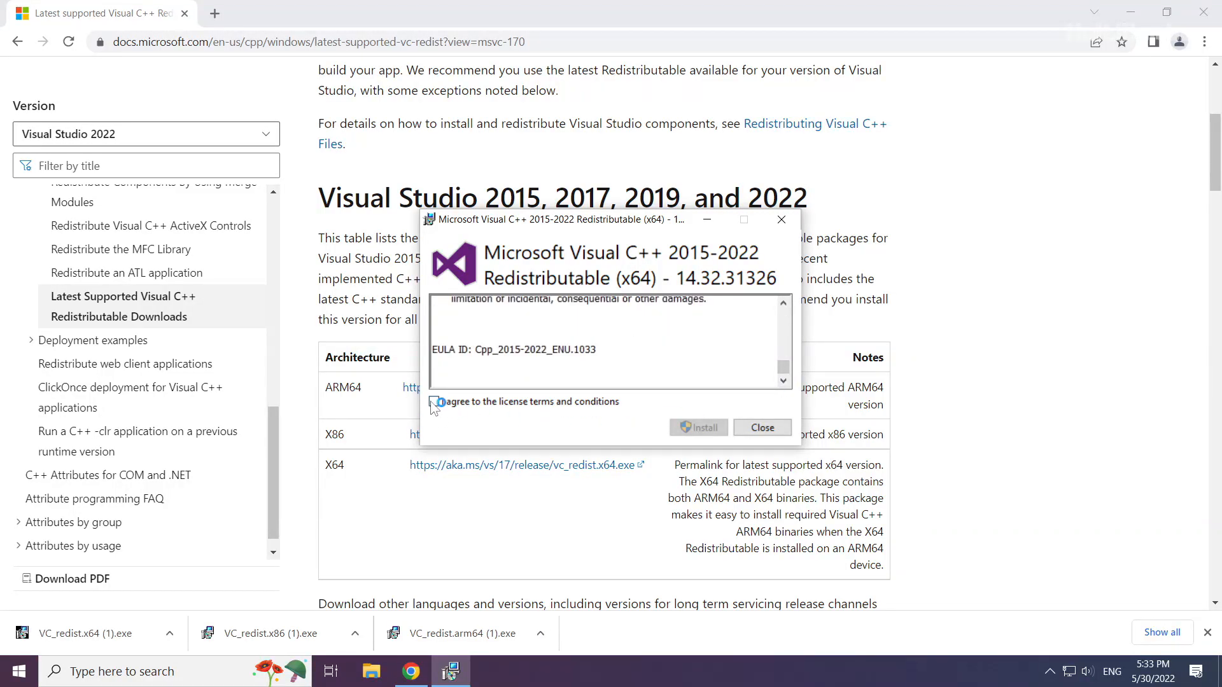
- Install the x64 redistributable, dismiss its Setup Successful dialog and close Chrome
click(697, 428)
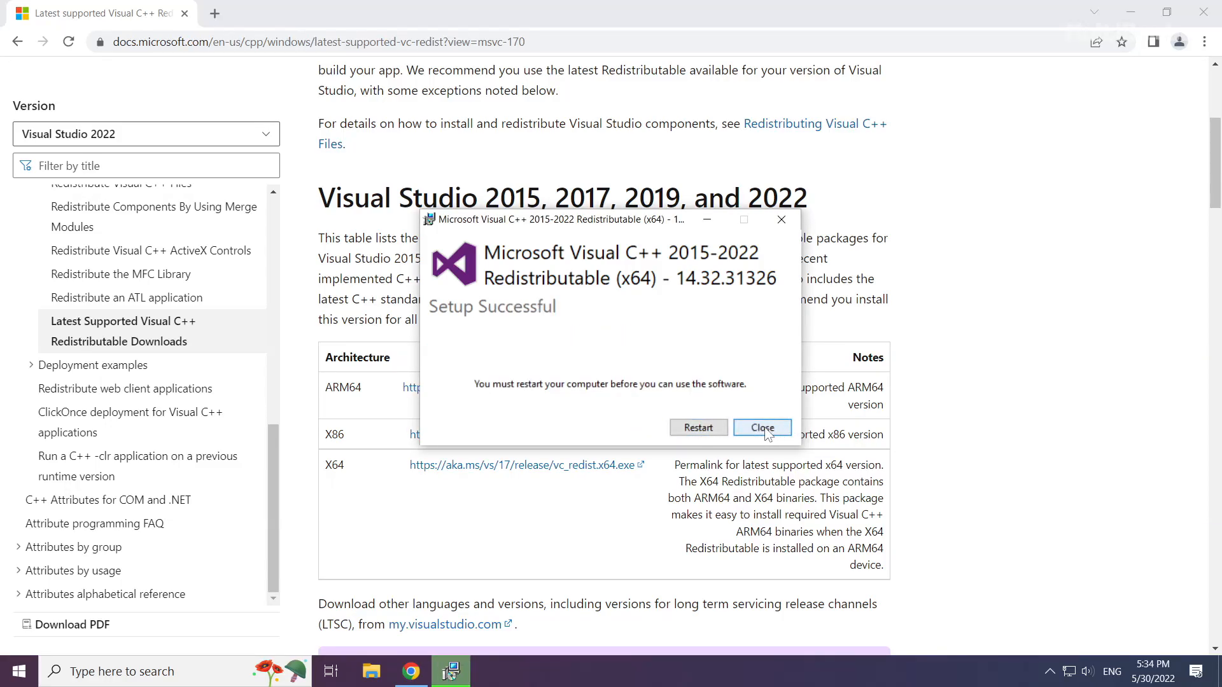
click(761, 427)
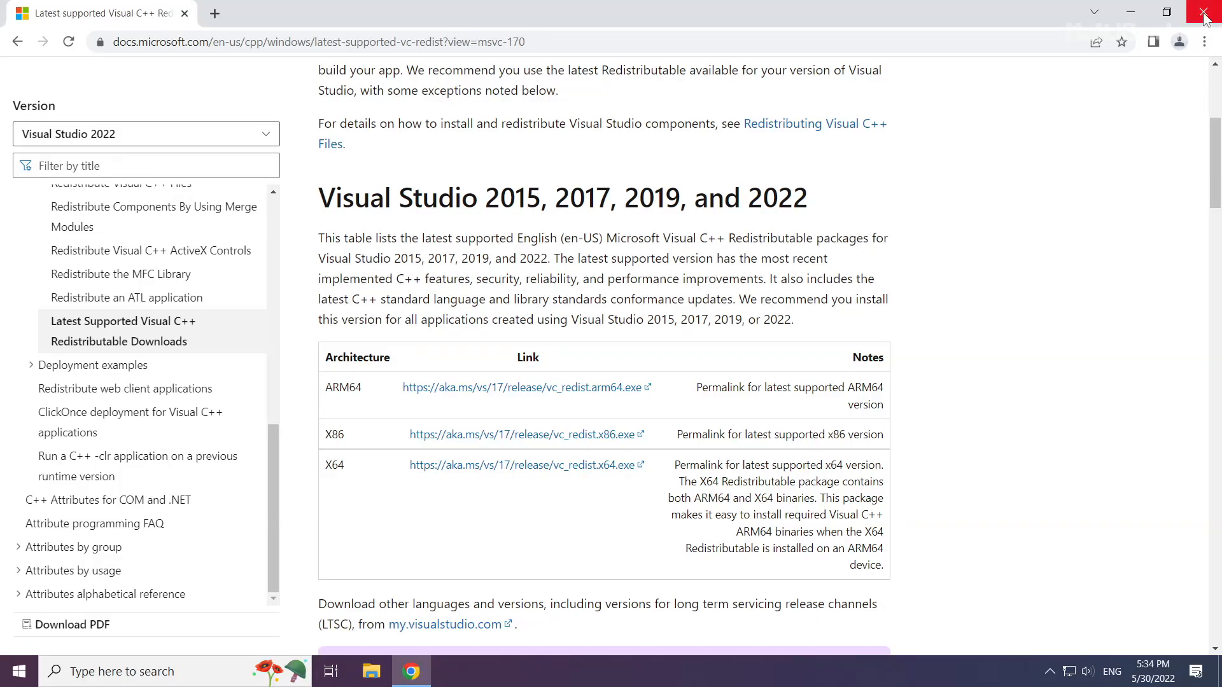
click(1206, 13)
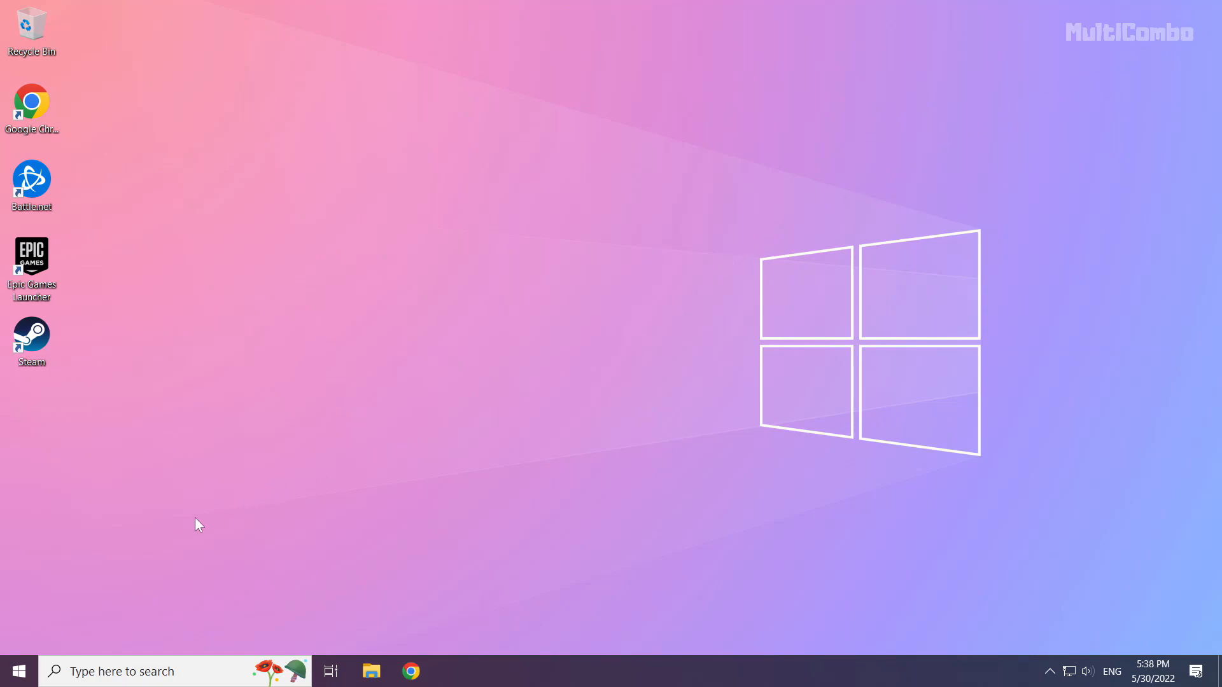
mouse_move(16, 671)
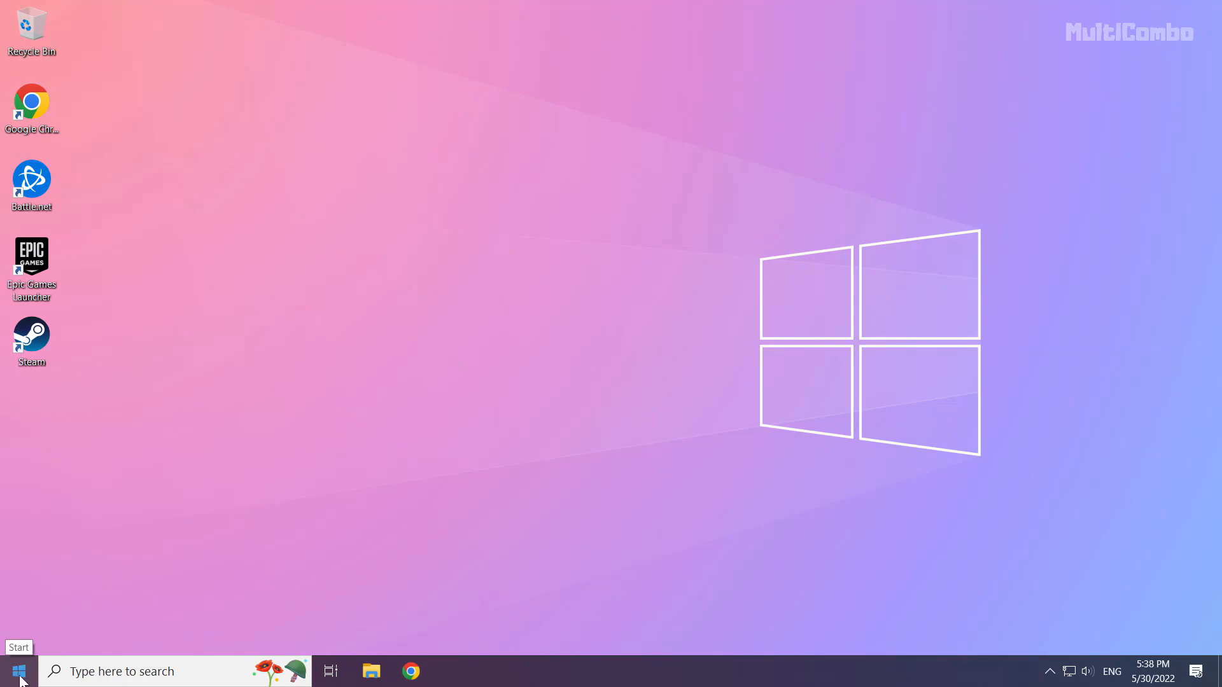
- Launch Task Manager from the Start button's Power User menu
right_click(16, 670)
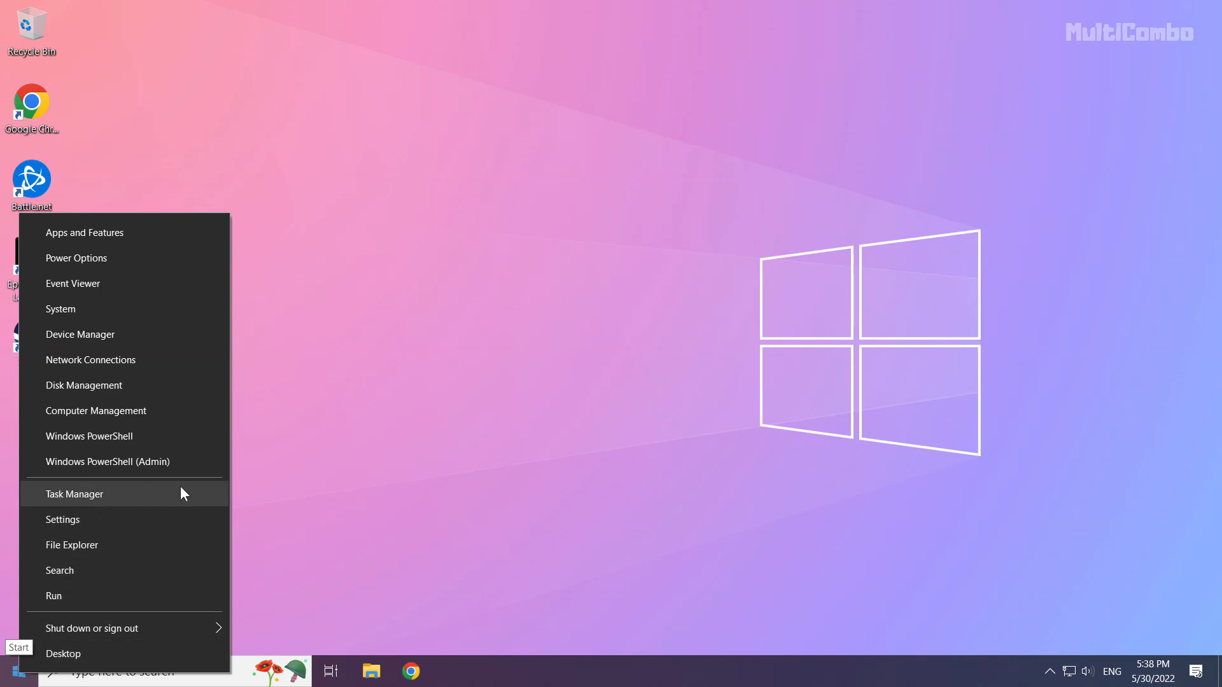
mouse_move(77, 502)
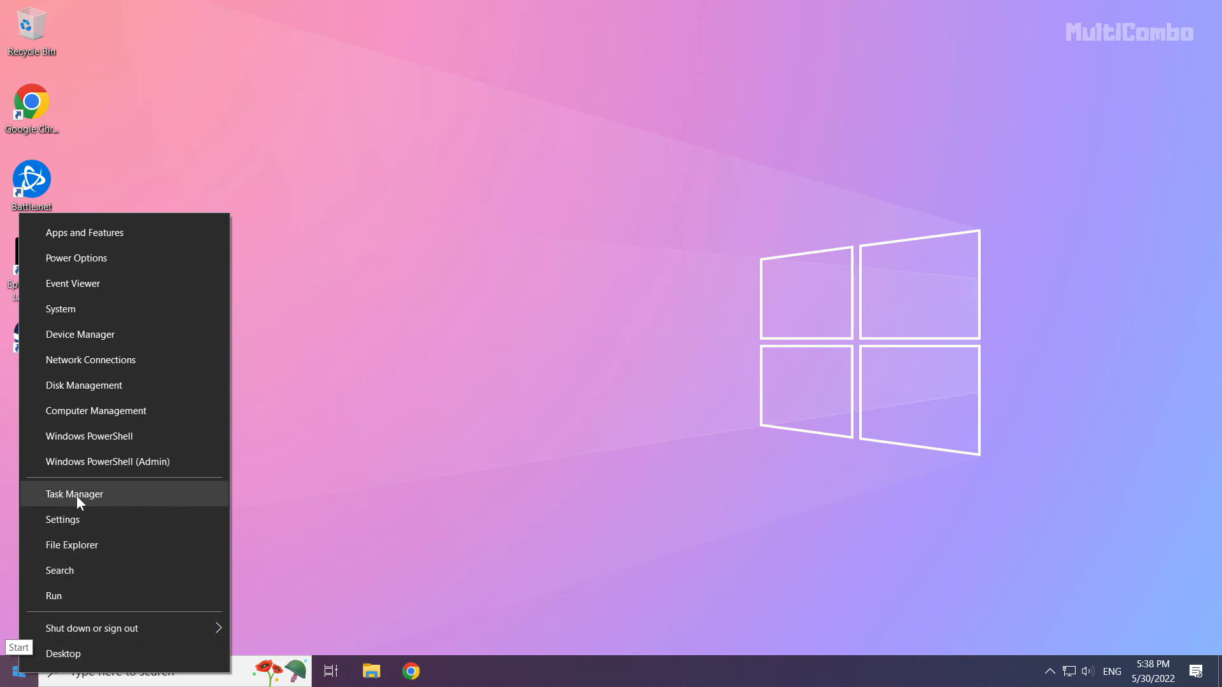
click(75, 494)
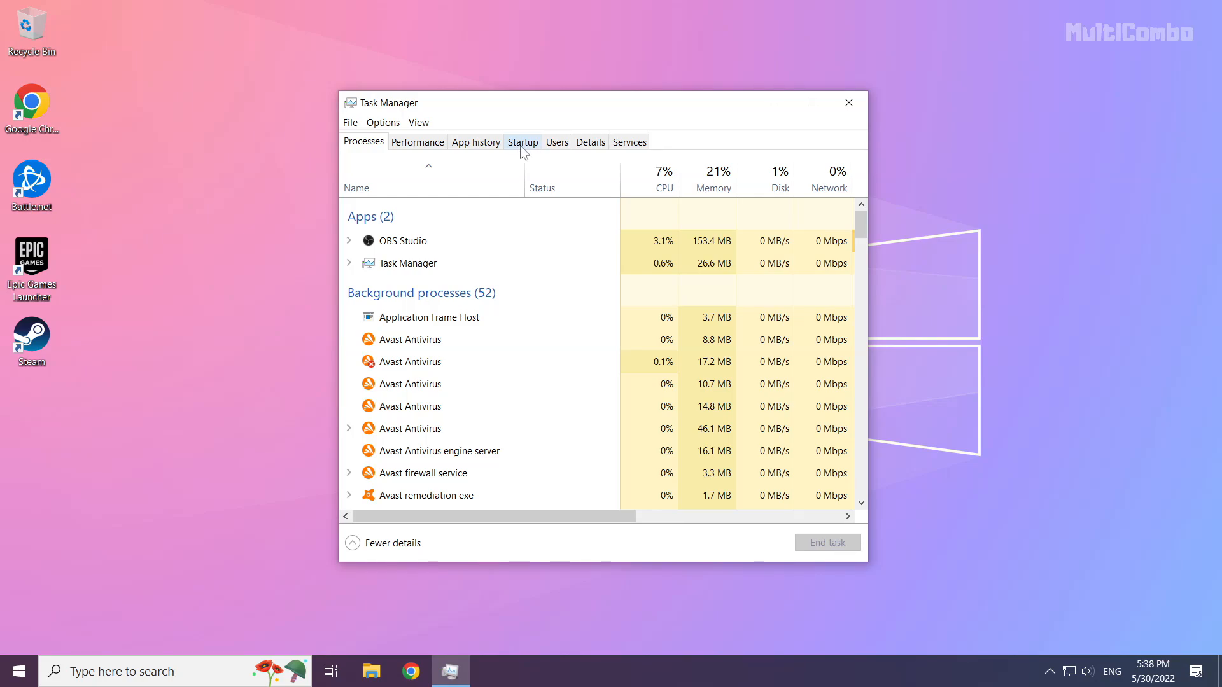
- On the Startup list, disable Microsoft Edge from launching at startup
click(522, 142)
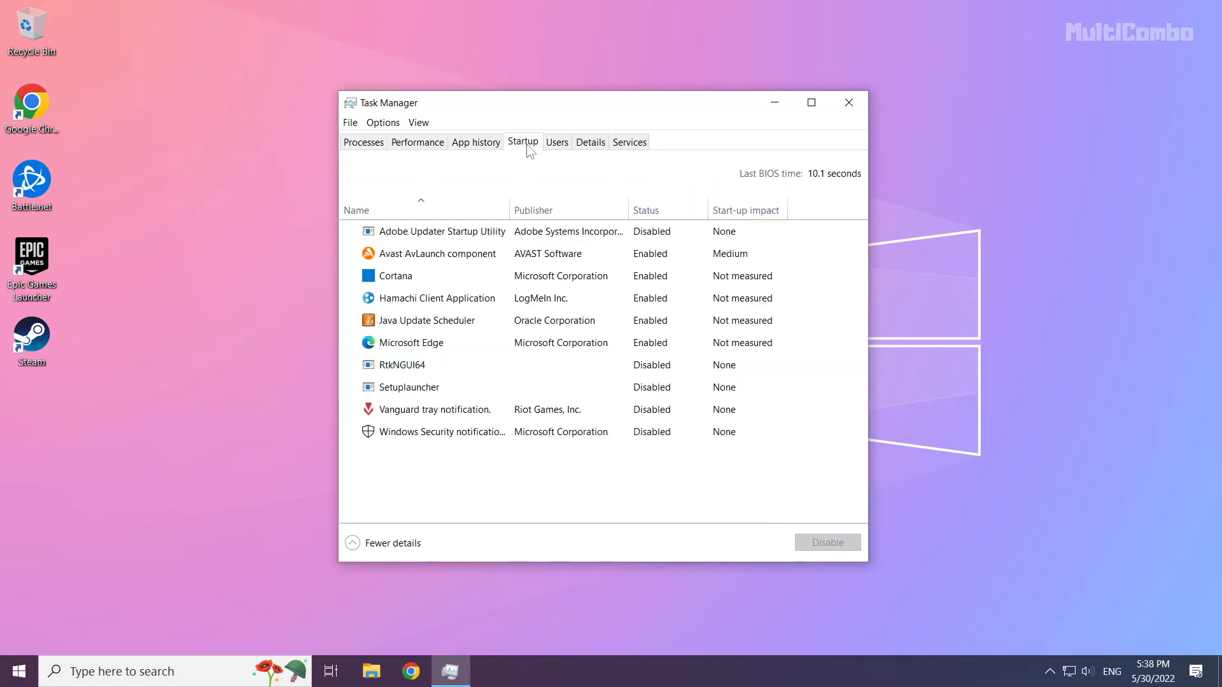
mouse_move(536, 187)
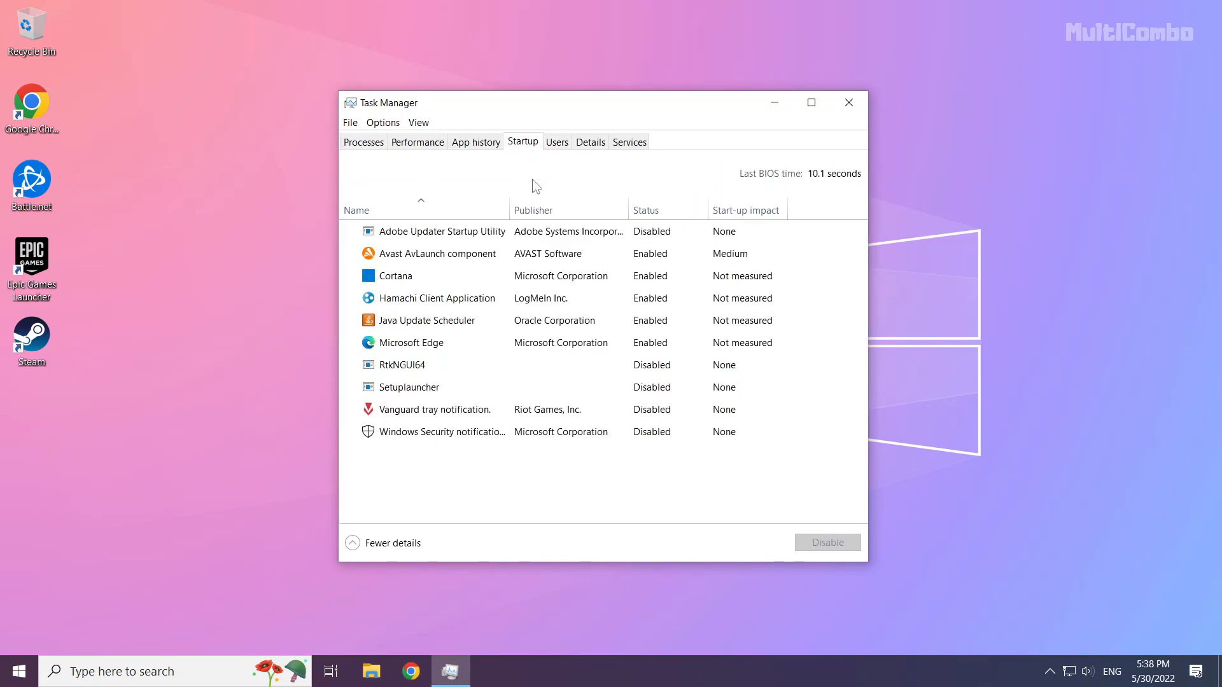
click(405, 343)
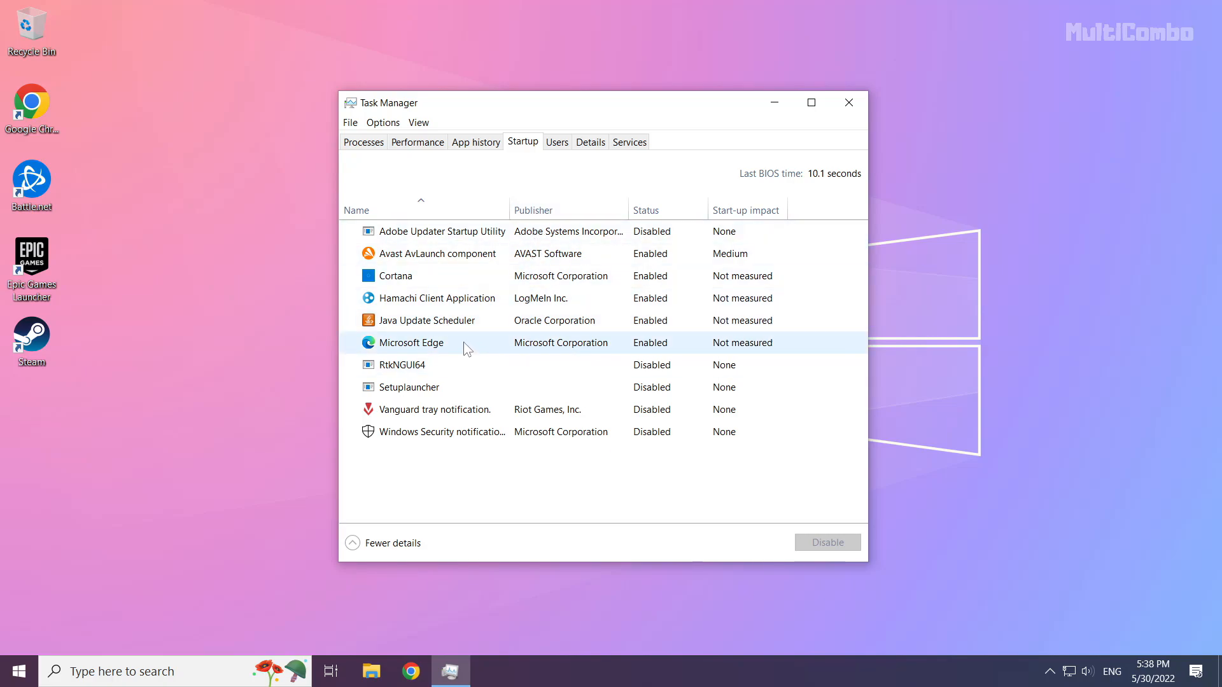
click(411, 342)
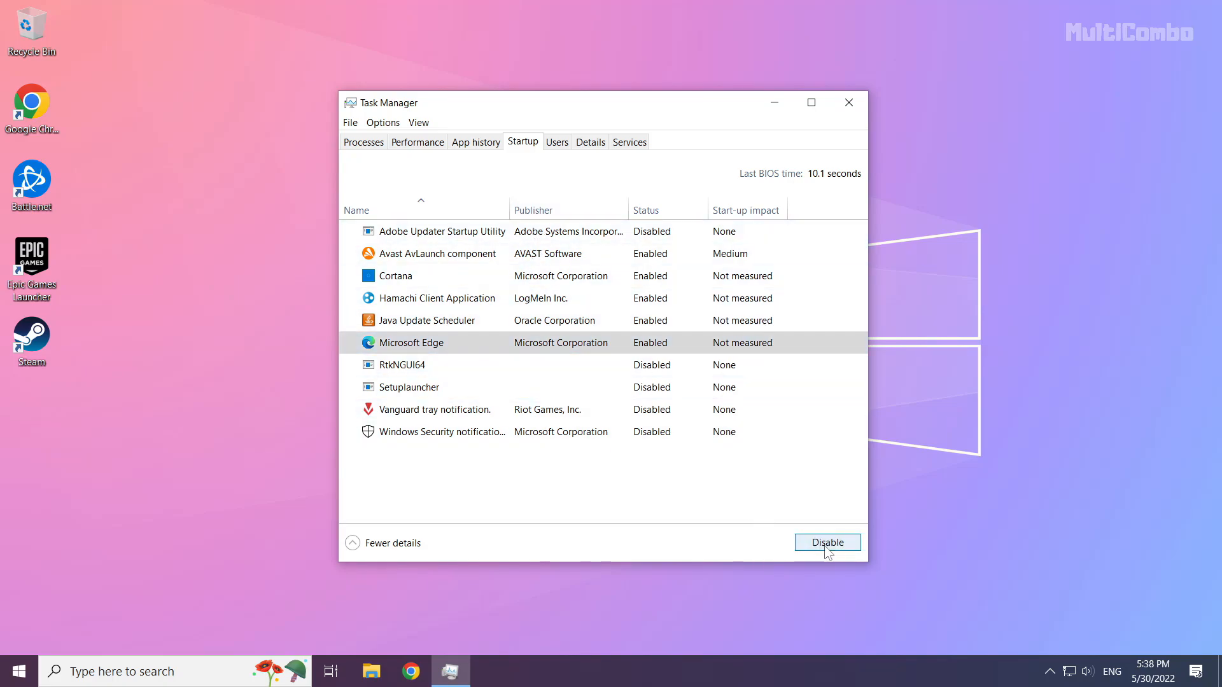
click(826, 542)
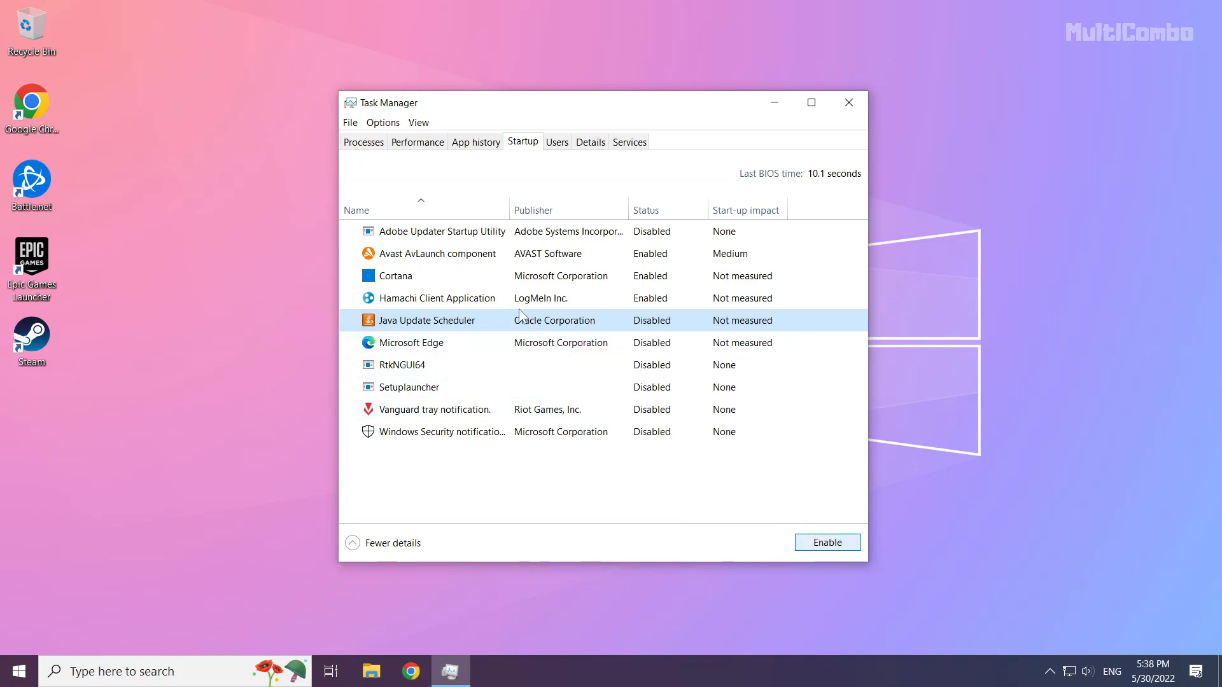
- Disable Hamachi Client Application and Cortana at startup, then close Task Manager
click(437, 298)
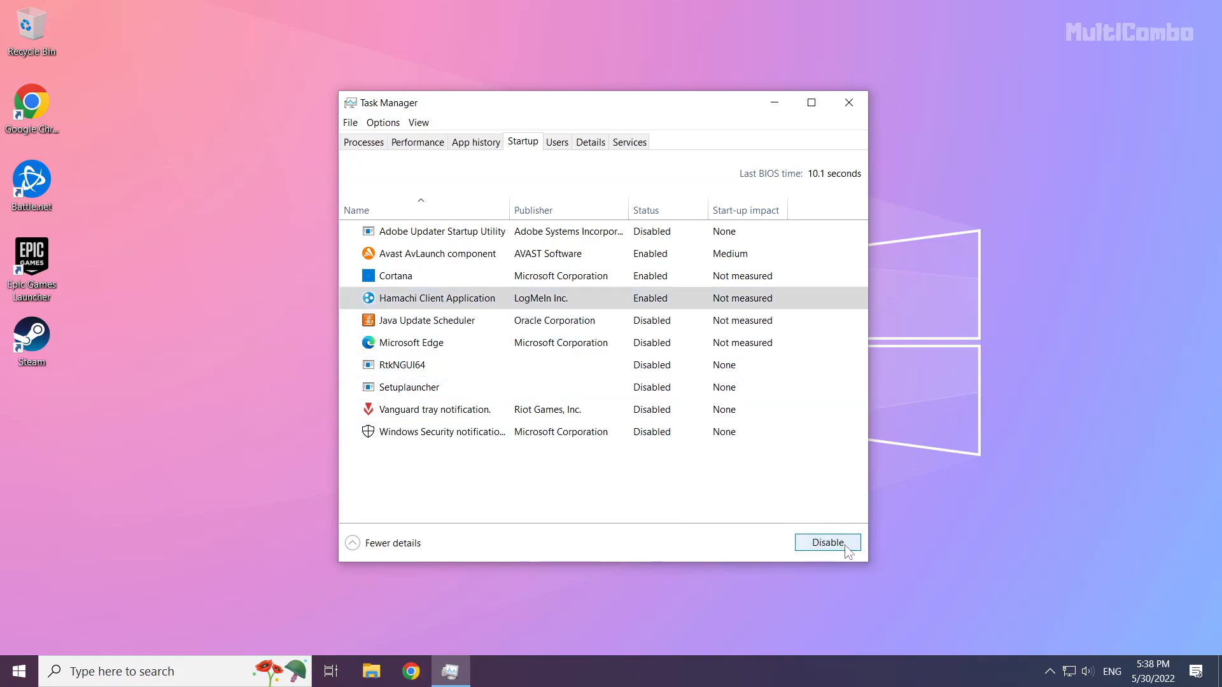
click(826, 542)
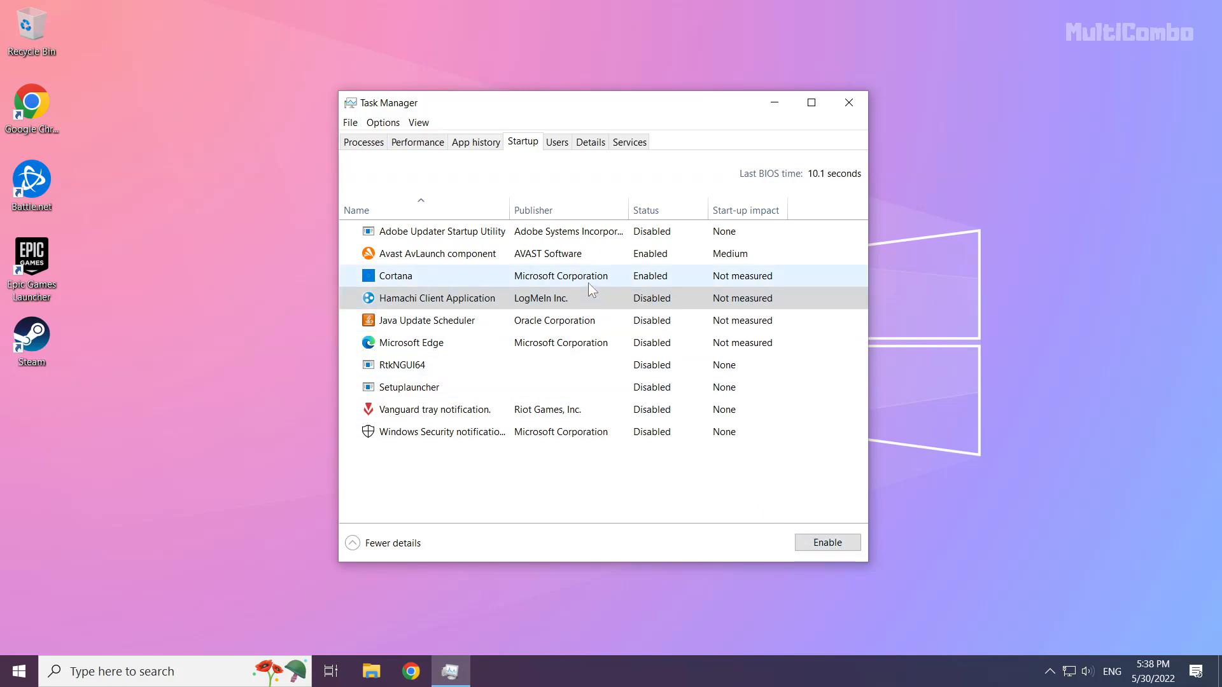
click(394, 275)
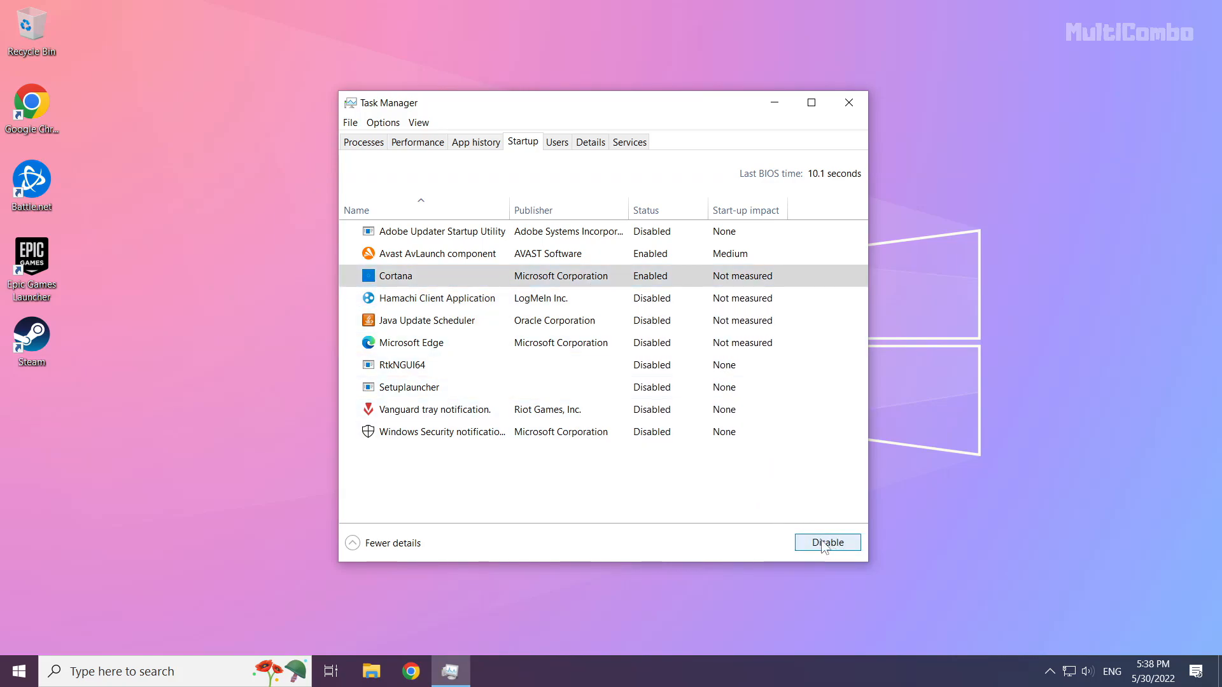
click(827, 543)
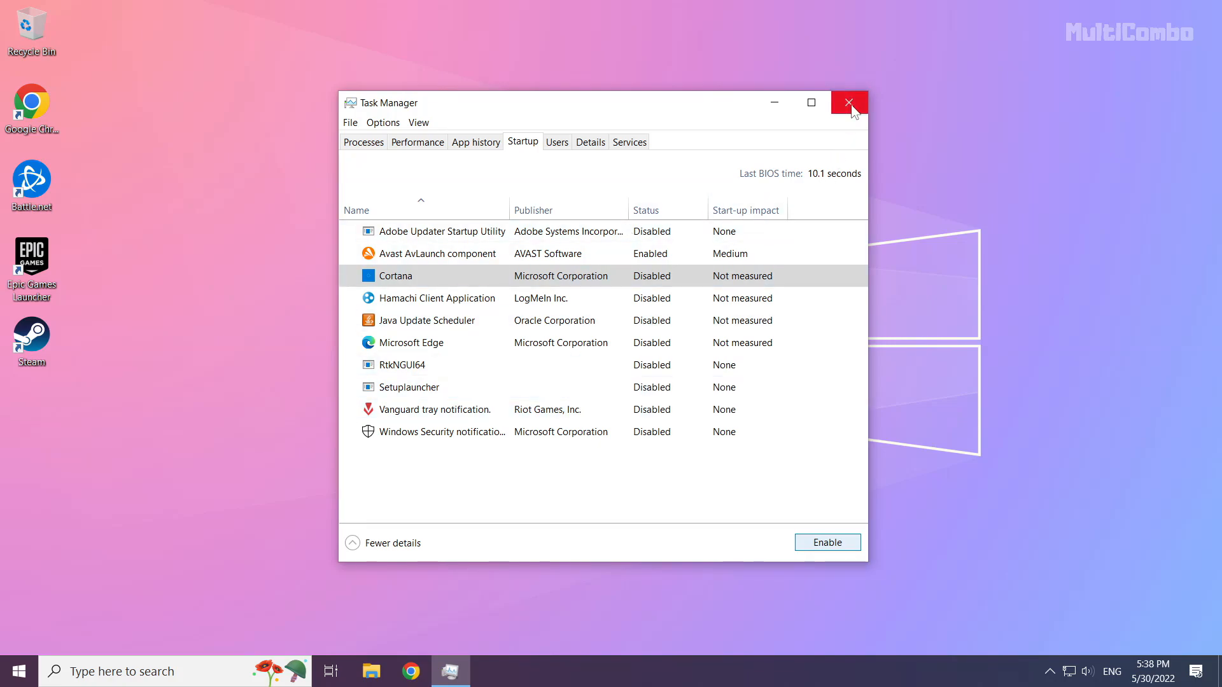
click(848, 101)
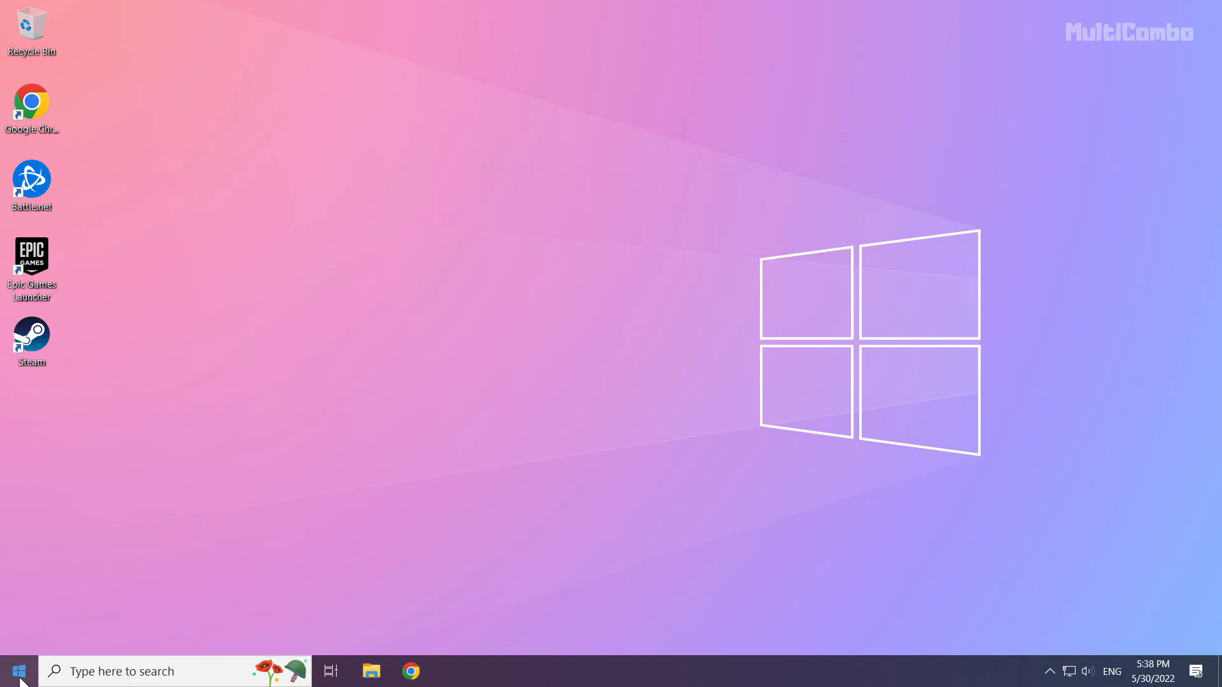
- Show the Start menu's power options with Sleep, Shut down and Restart
click(16, 670)
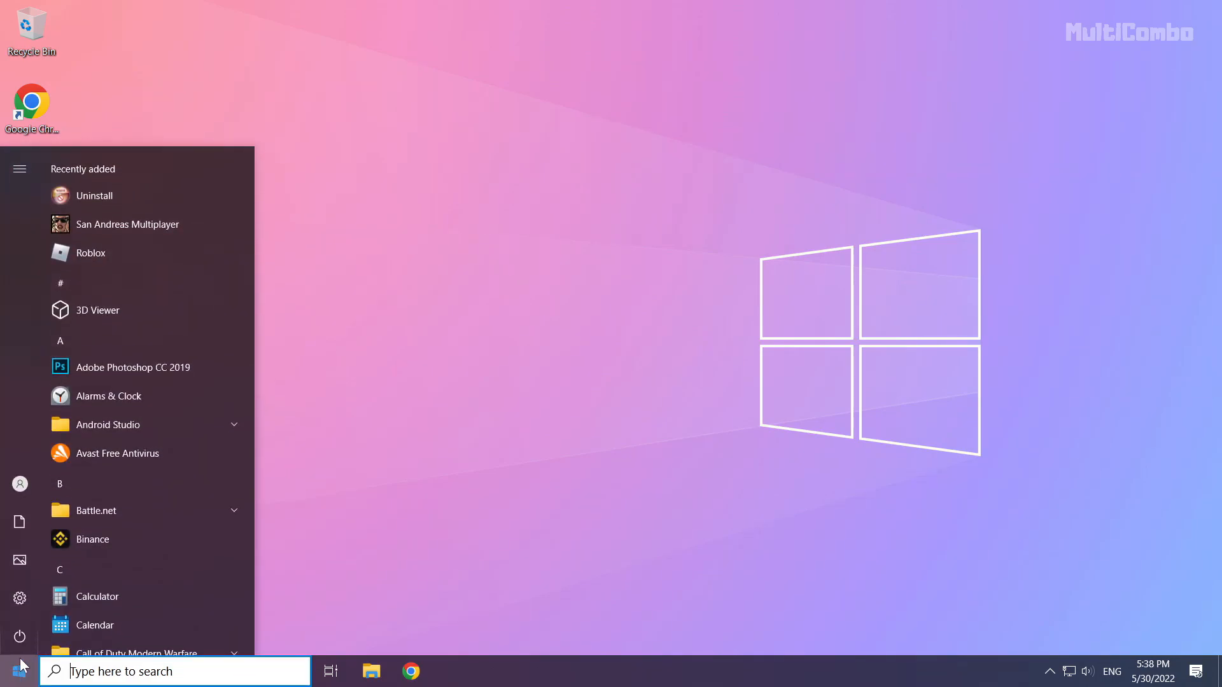
click(19, 637)
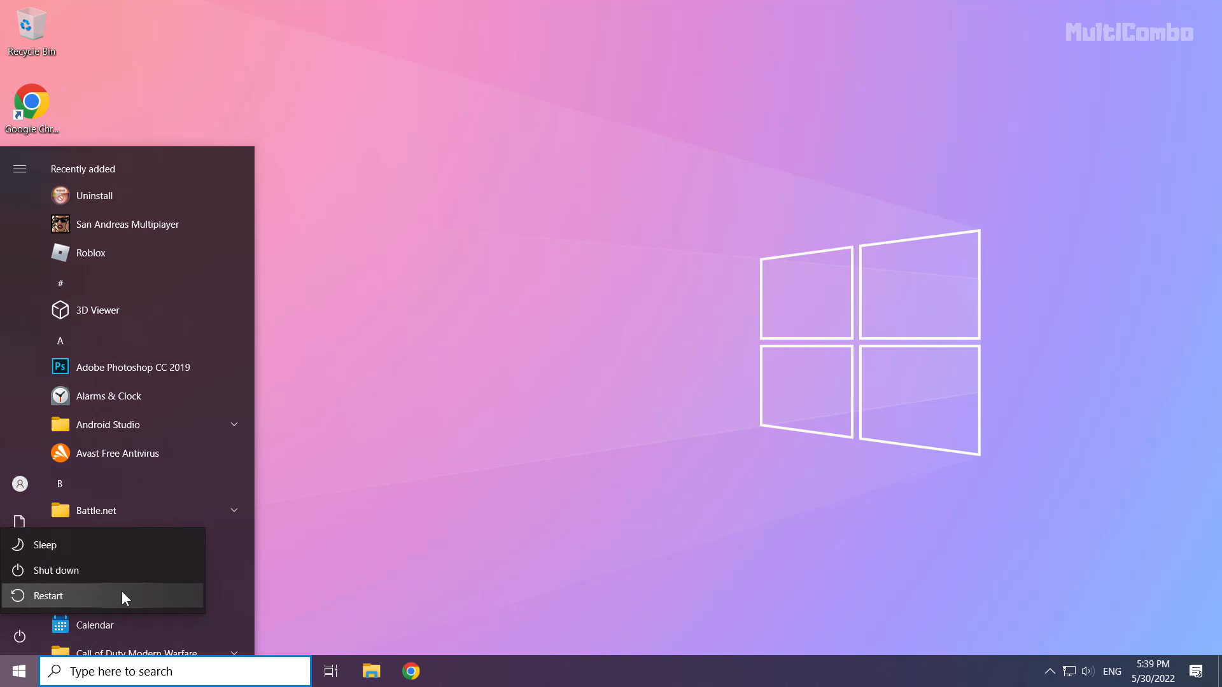
mouse_move(114, 596)
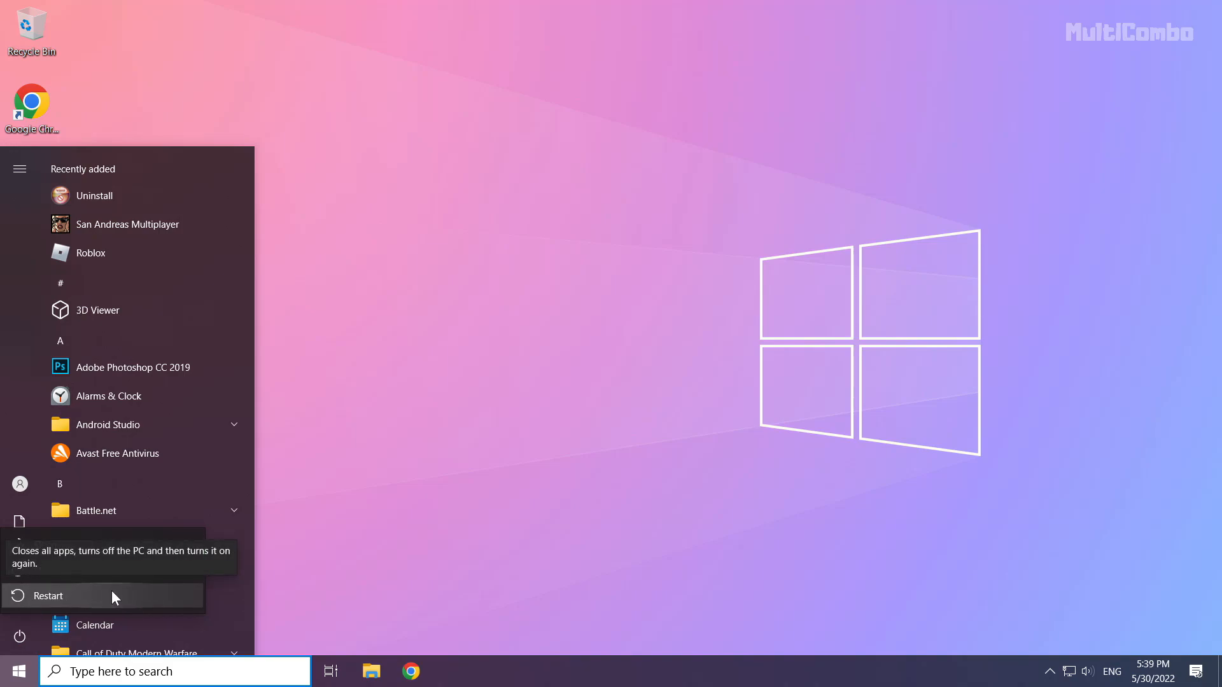